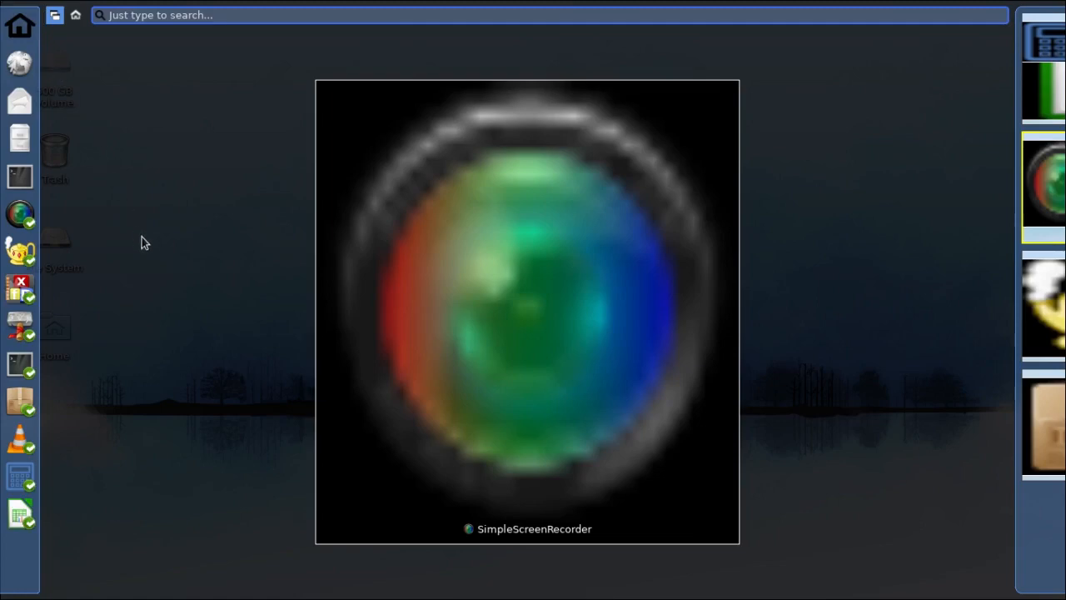
{"action": "mouse_move", "coordinate": [316, 257]}
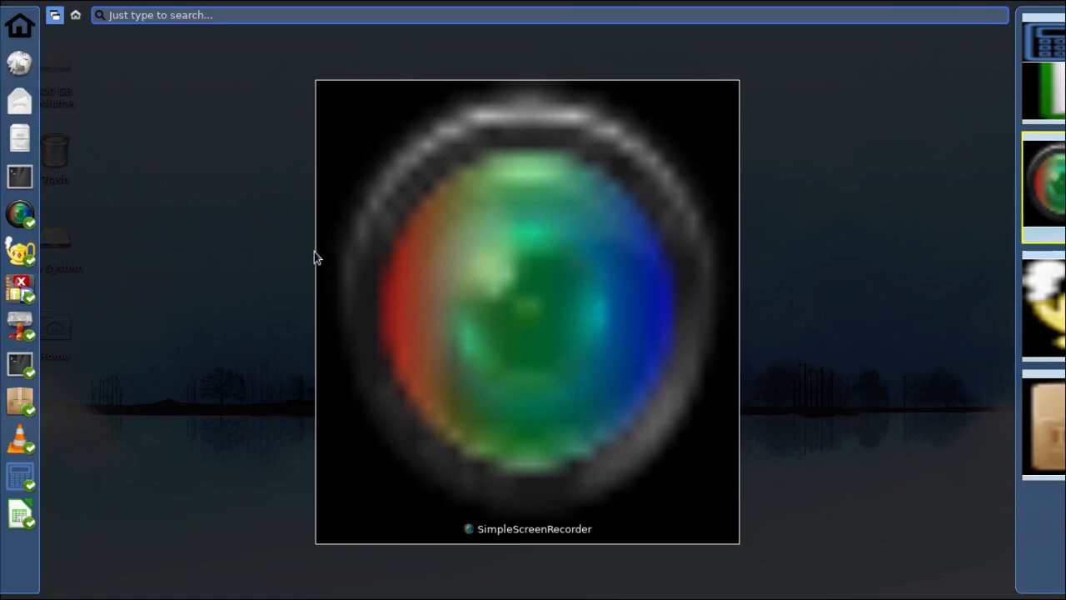
{"action": "mouse_move", "coordinate": [450, 286]}
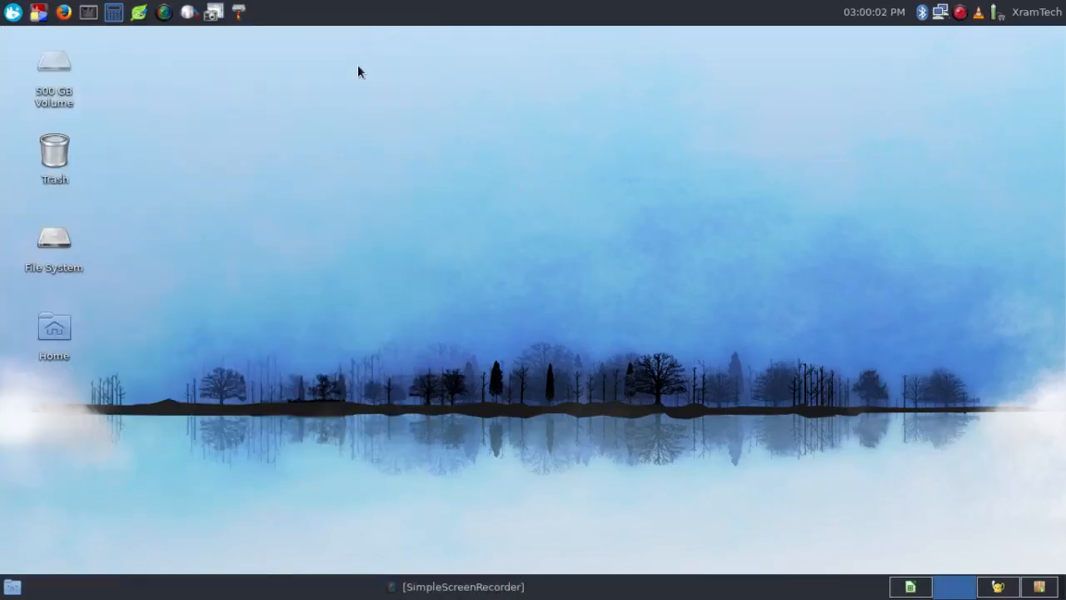
Step: Launch Xfdashboard settings from the Whisker Menu and enable the workaround for minimized windows
{"action": "left_click", "coordinate": [10, 13]}
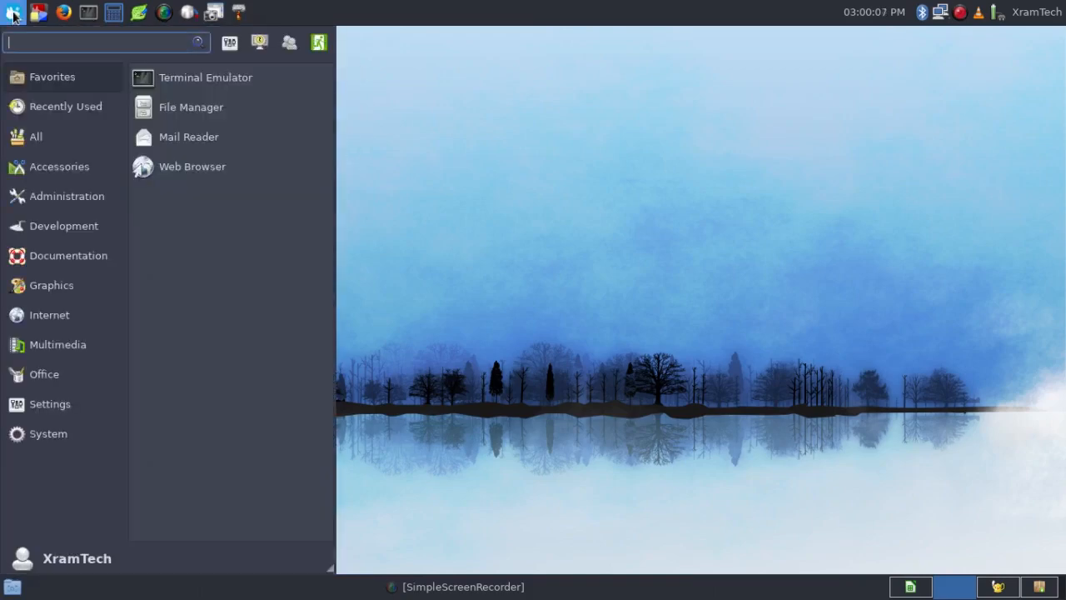
{"action": "mouse_move", "coordinate": [47, 360]}
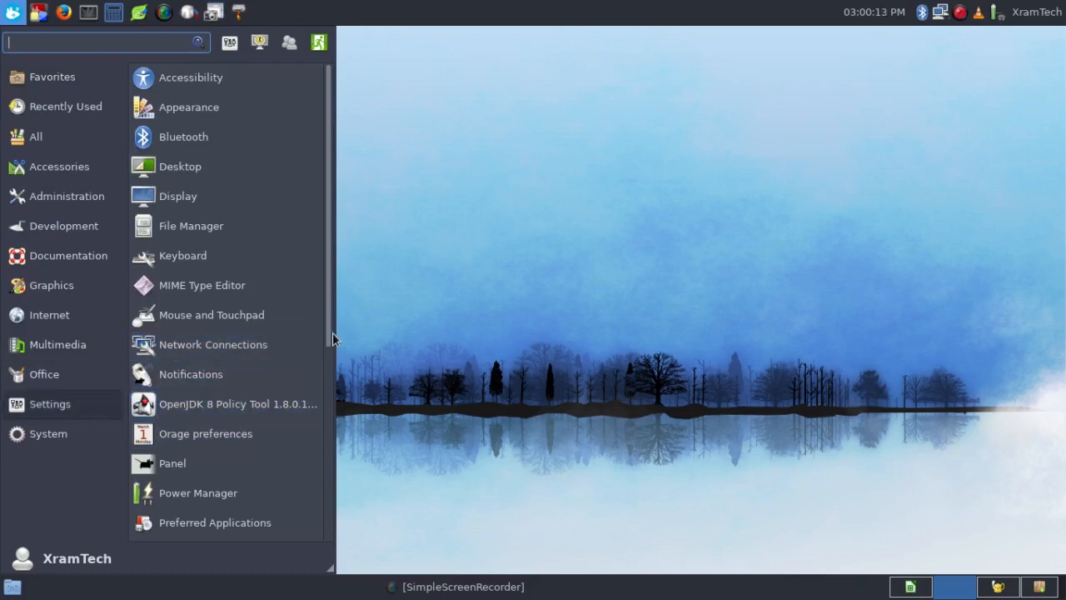
{"action": "scroll", "scroll_direction": "down", "scroll_amount": 3}
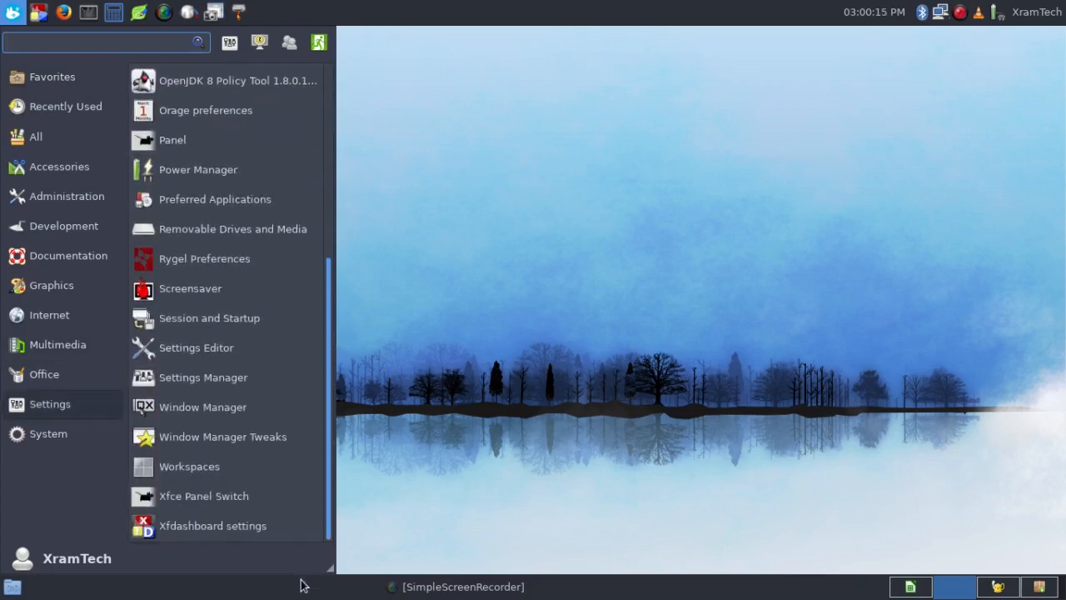
{"action": "mouse_move", "coordinate": [229, 527]}
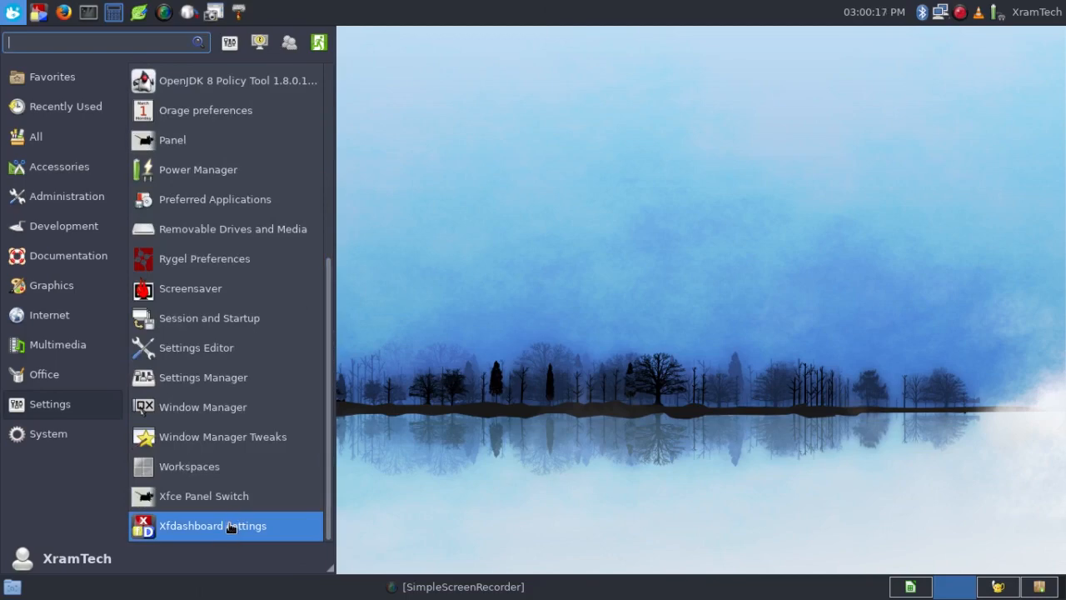
{"action": "left_click", "coordinate": [225, 525]}
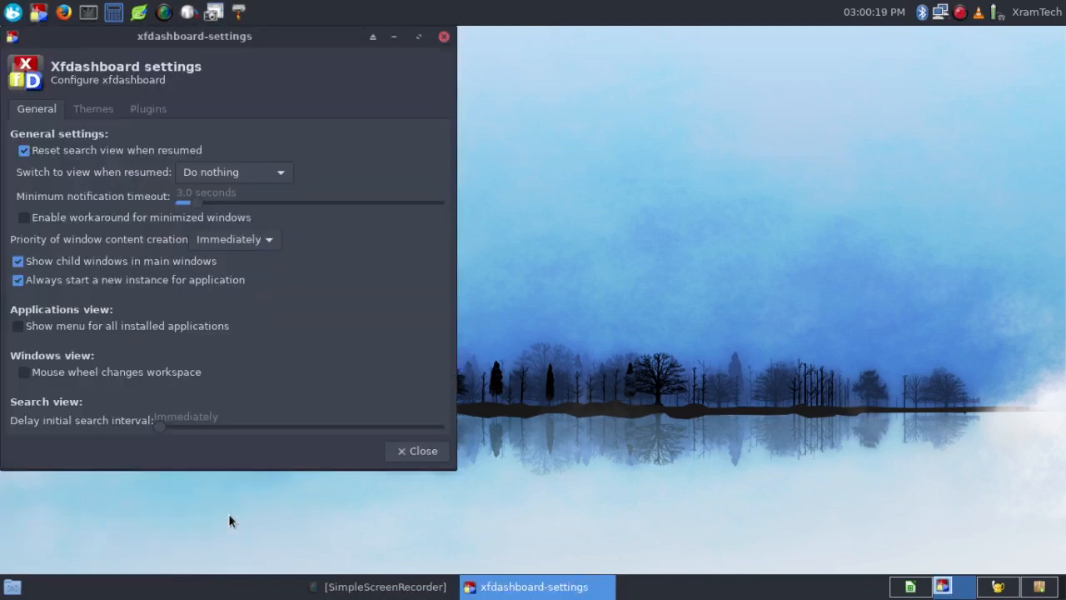
{"action": "mouse_move", "coordinate": [51, 223]}
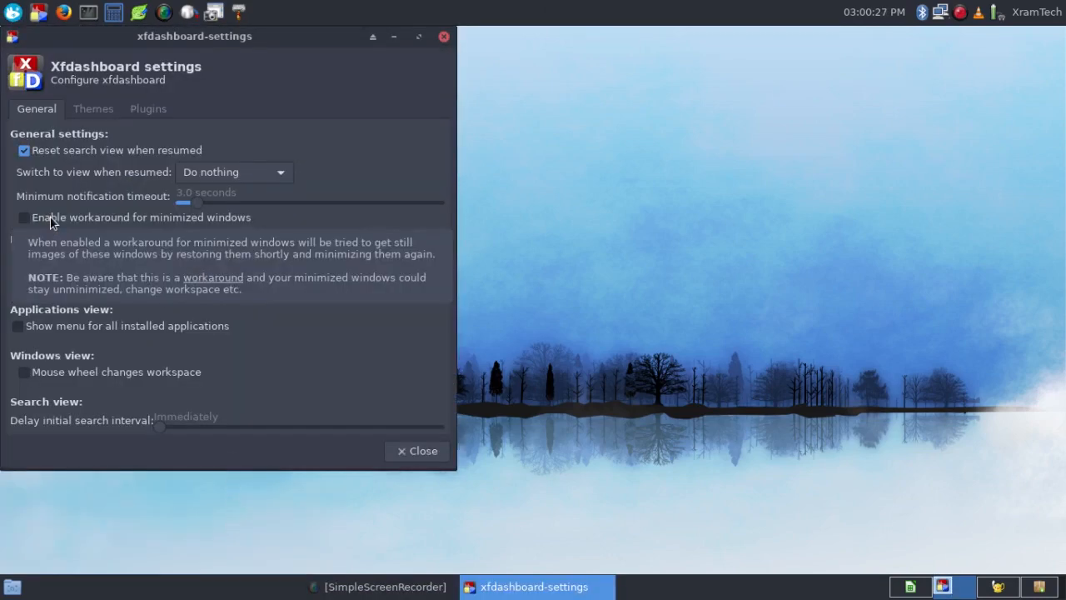
{"action": "mouse_move", "coordinate": [167, 221]}
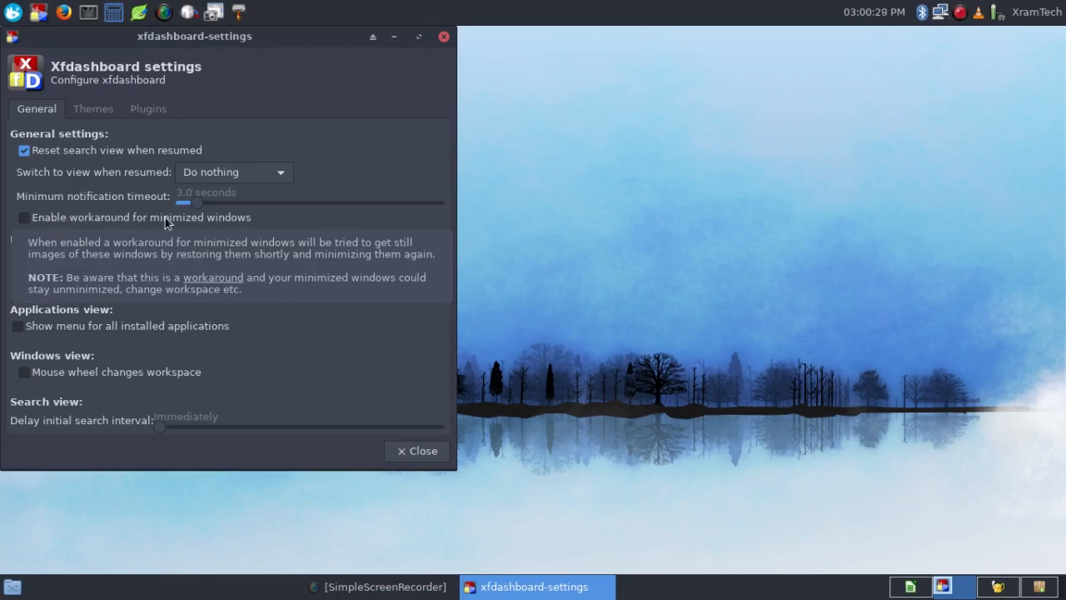
{"action": "mouse_move", "coordinate": [239, 223]}
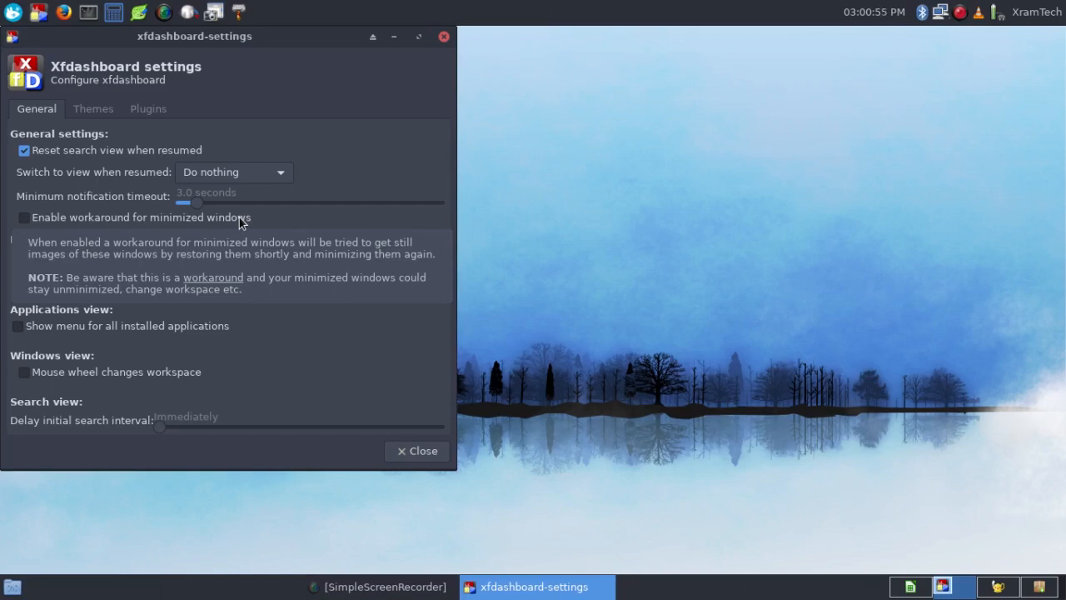
{"action": "mouse_move", "coordinate": [170, 223]}
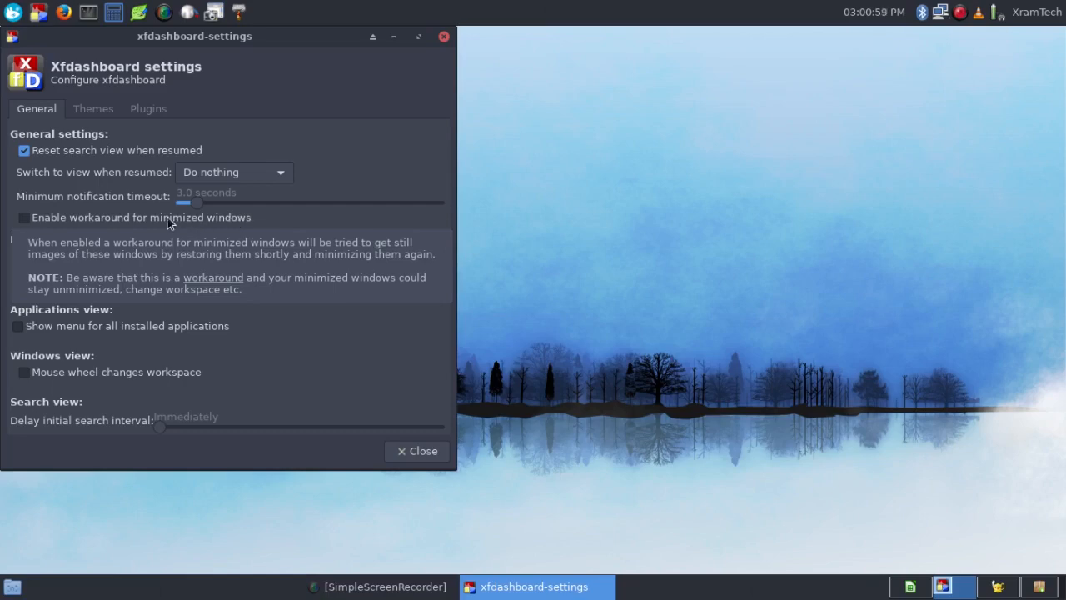
{"action": "left_click", "coordinate": [20, 217]}
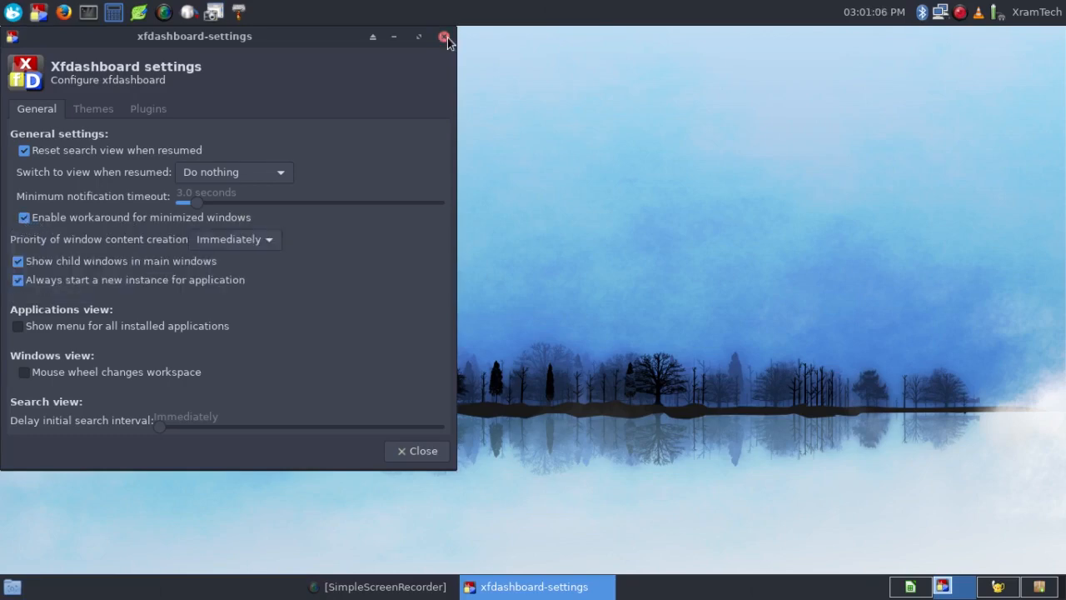
Step: Close the Xfdashboard settings window
{"action": "left_click", "coordinate": [442, 37]}
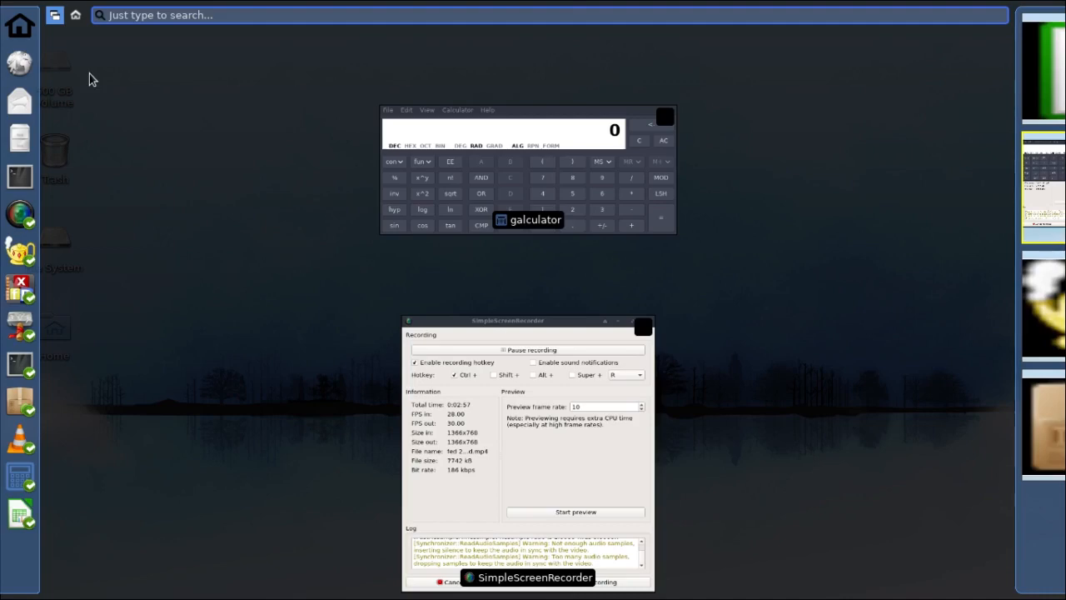
{"action": "mouse_move", "coordinate": [81, 76]}
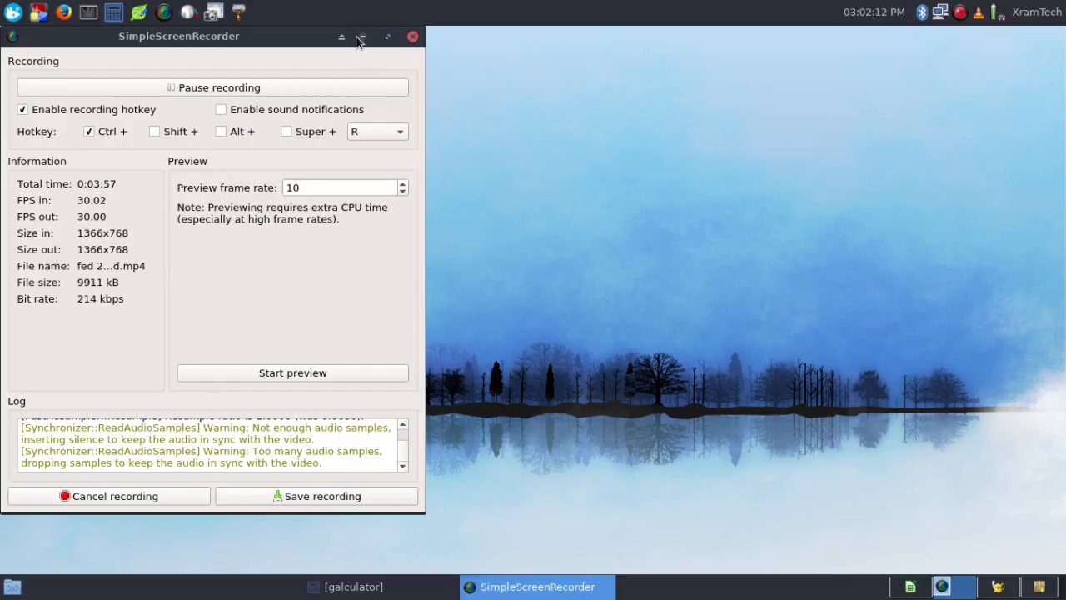
Step: Minimize the screen recorder and relaunch Xfdashboard settings from the Settings category, reviewing the General options
{"action": "left_click", "coordinate": [362, 36]}
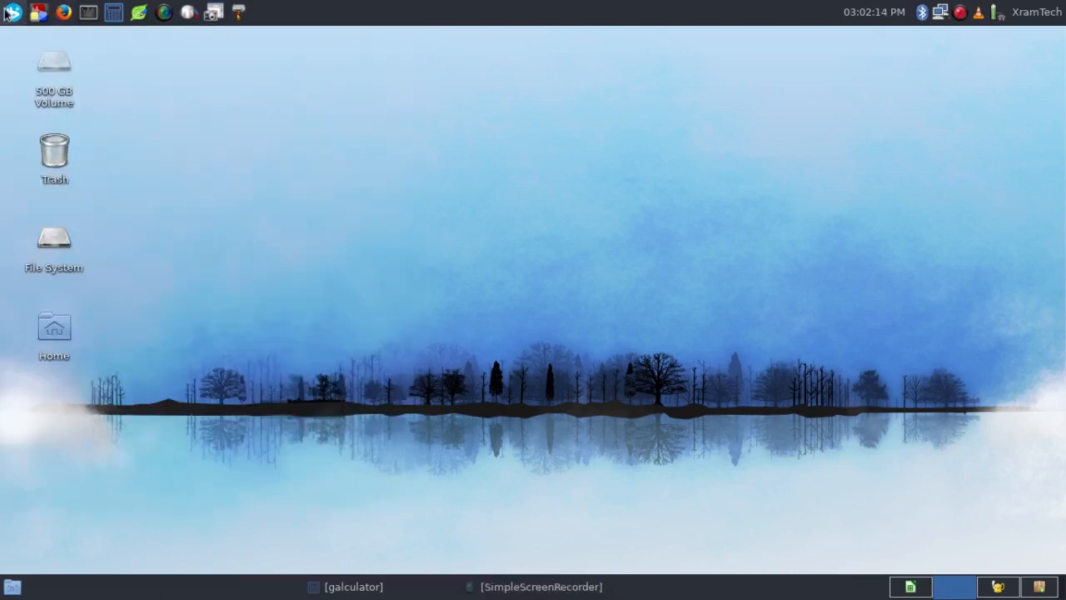
{"action": "left_click", "coordinate": [10, 13]}
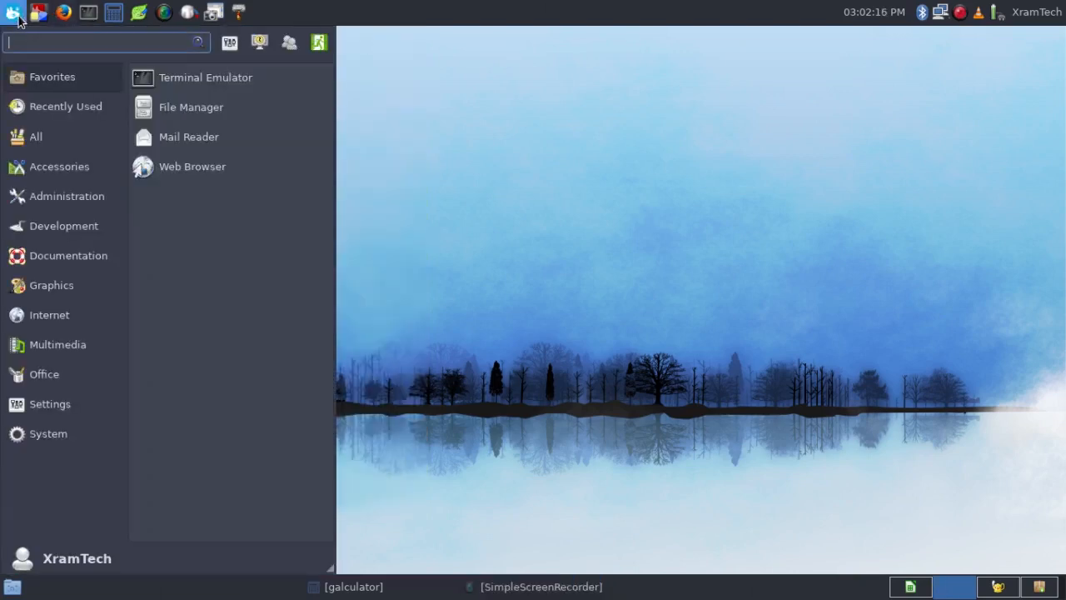
{"action": "left_click", "coordinate": [44, 373]}
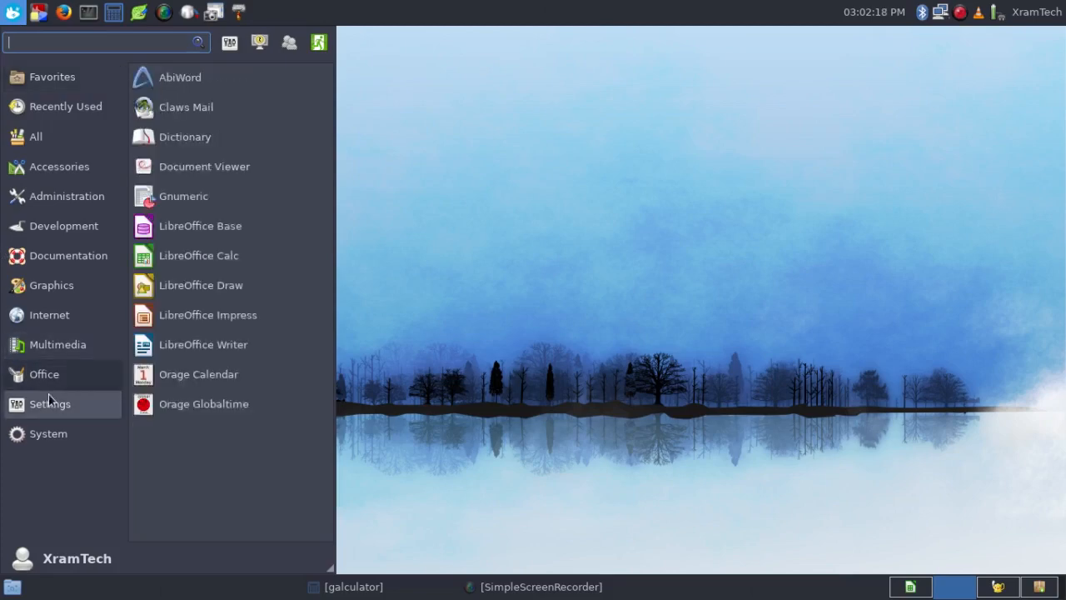
{"action": "left_click", "coordinate": [50, 405]}
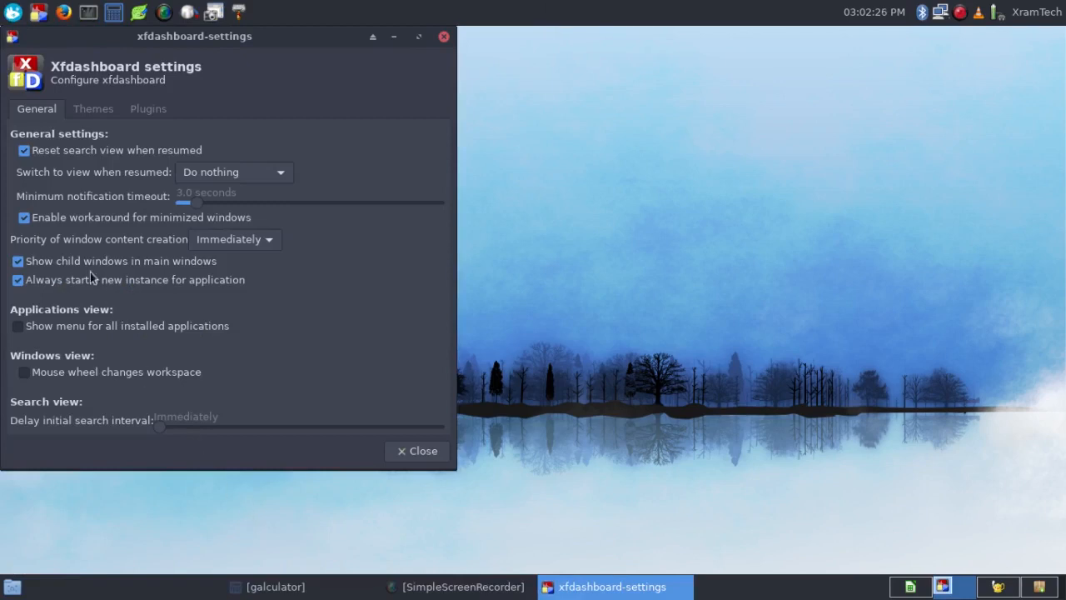
{"action": "left_click", "coordinate": [20, 217]}
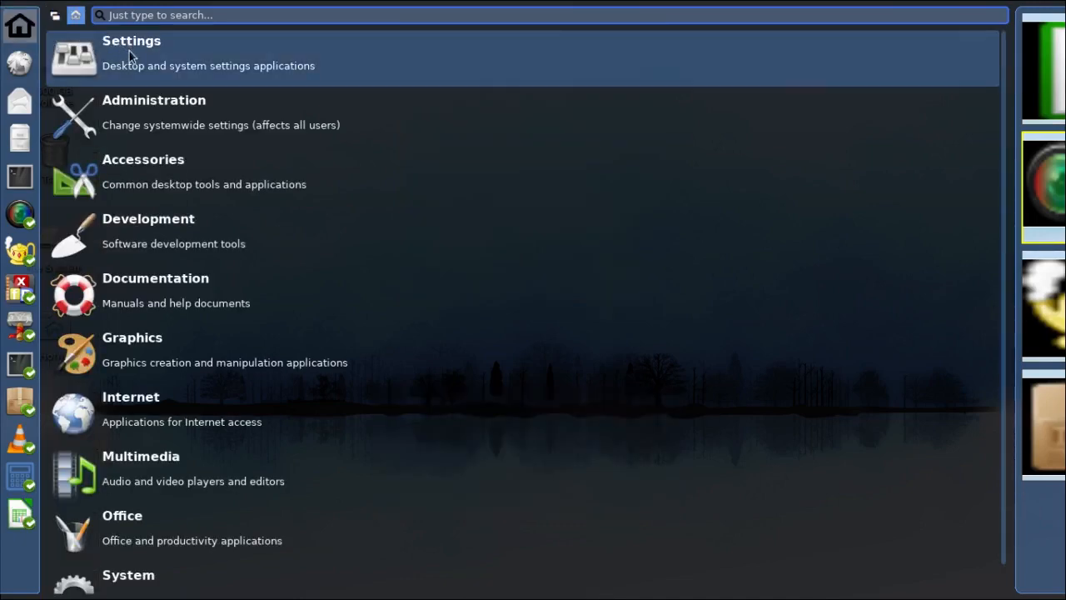
{"action": "mouse_move", "coordinate": [148, 58]}
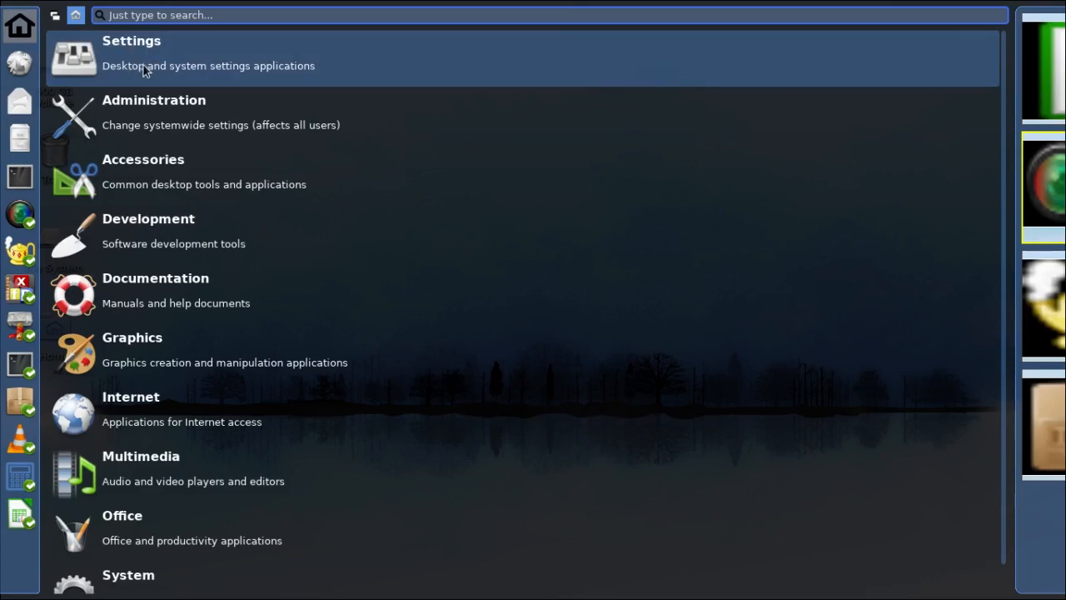
{"action": "mouse_move", "coordinate": [137, 100]}
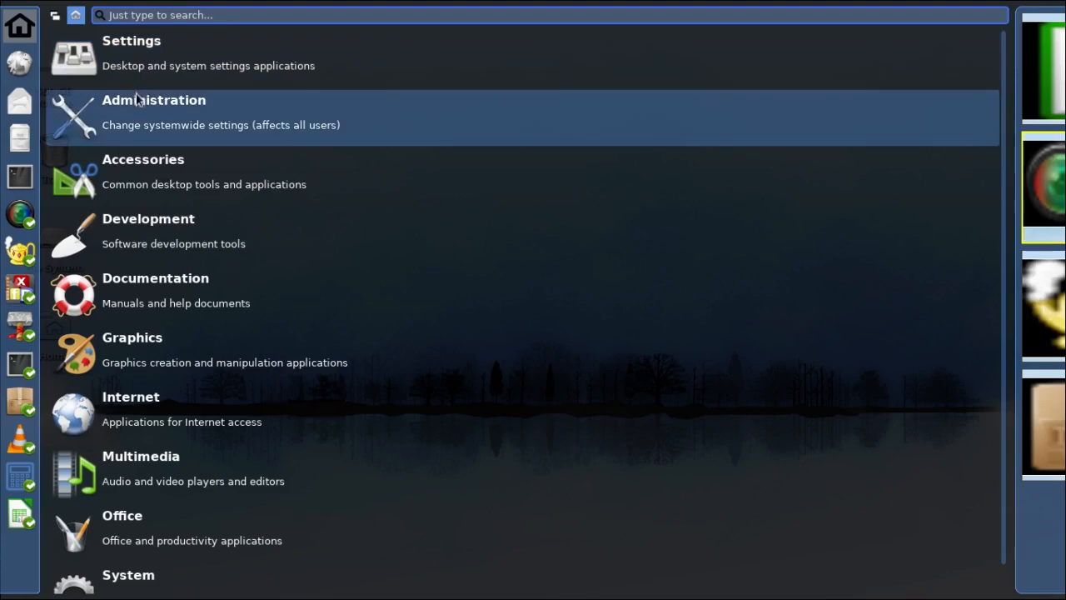
{"action": "mouse_move", "coordinate": [140, 103]}
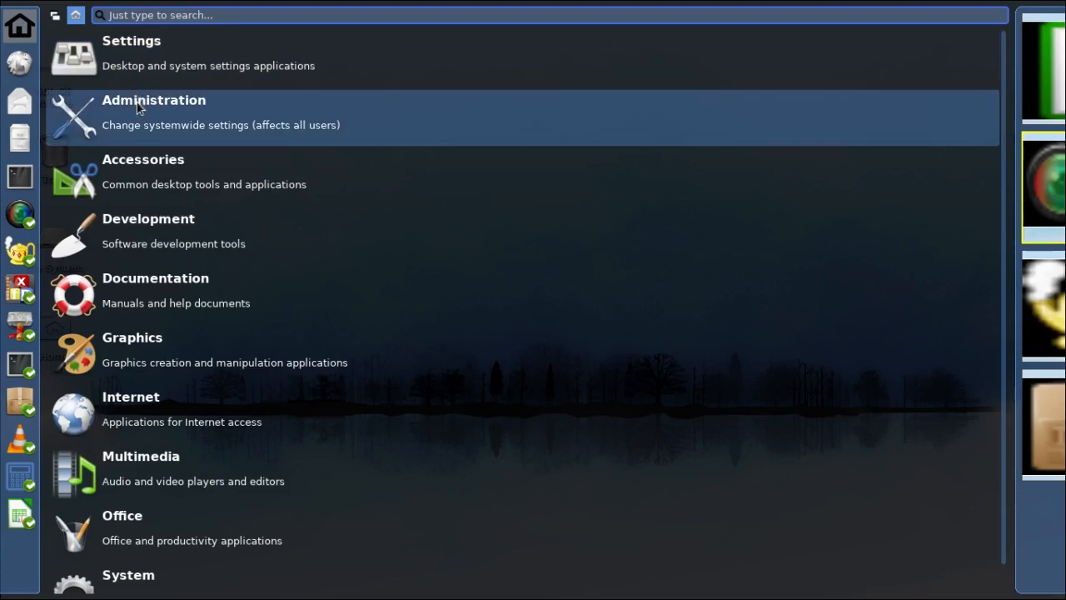
Step: Browse the Administration category, then go back to the top-level category list
{"action": "left_click", "coordinate": [154, 113]}
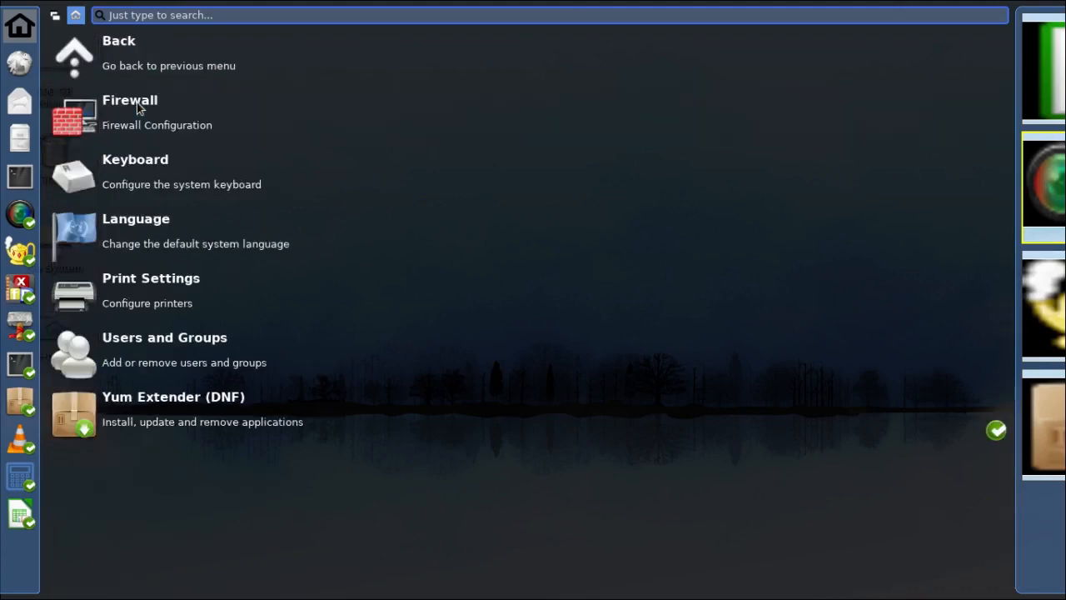
{"action": "mouse_move", "coordinate": [142, 73]}
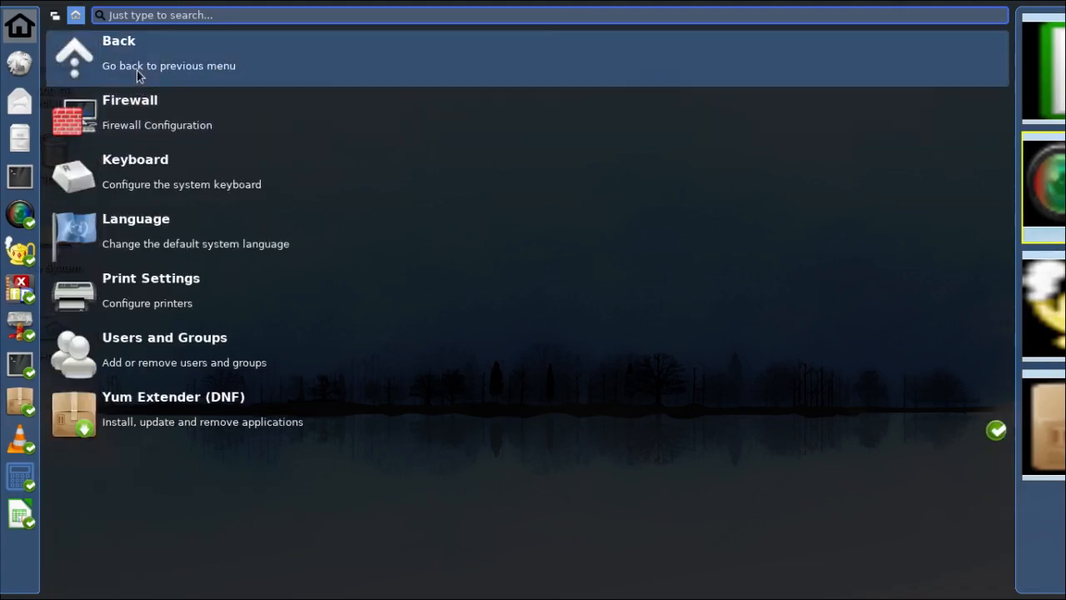
{"action": "mouse_move", "coordinate": [82, 59]}
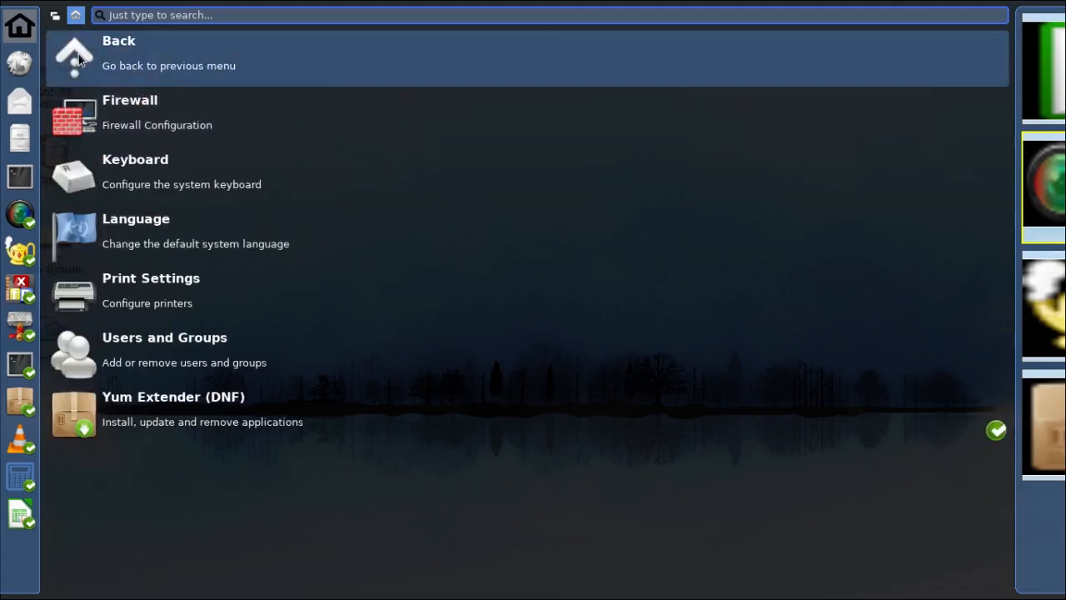
{"action": "left_click", "coordinate": [74, 51]}
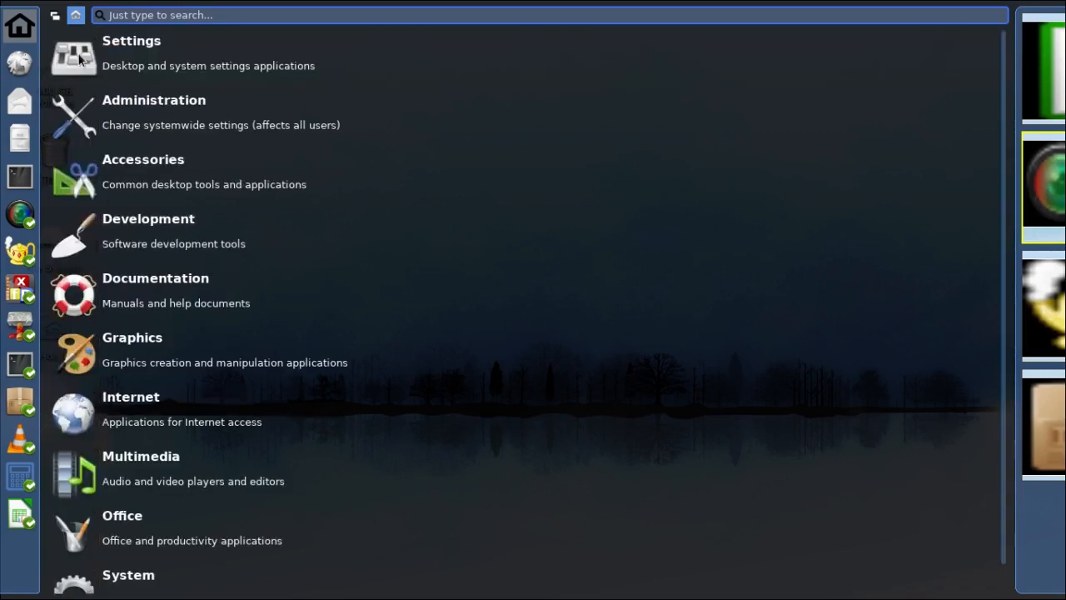
{"action": "mouse_move", "coordinate": [58, 18]}
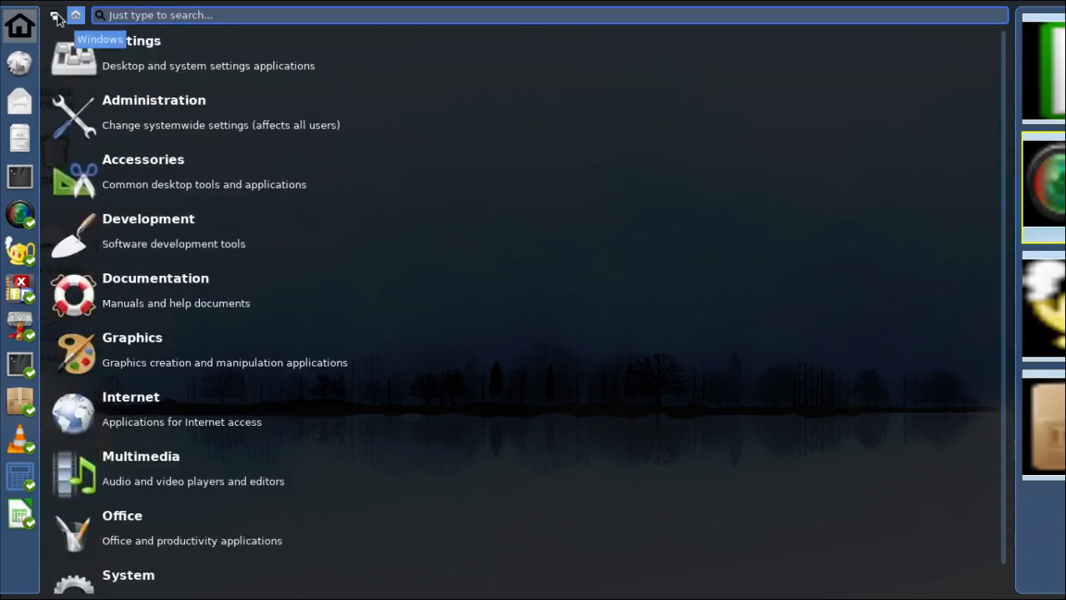
Step: Switch the dashboard to the windows view showing SimpleScreenRecorder and galculator
{"action": "left_click", "coordinate": [57, 15]}
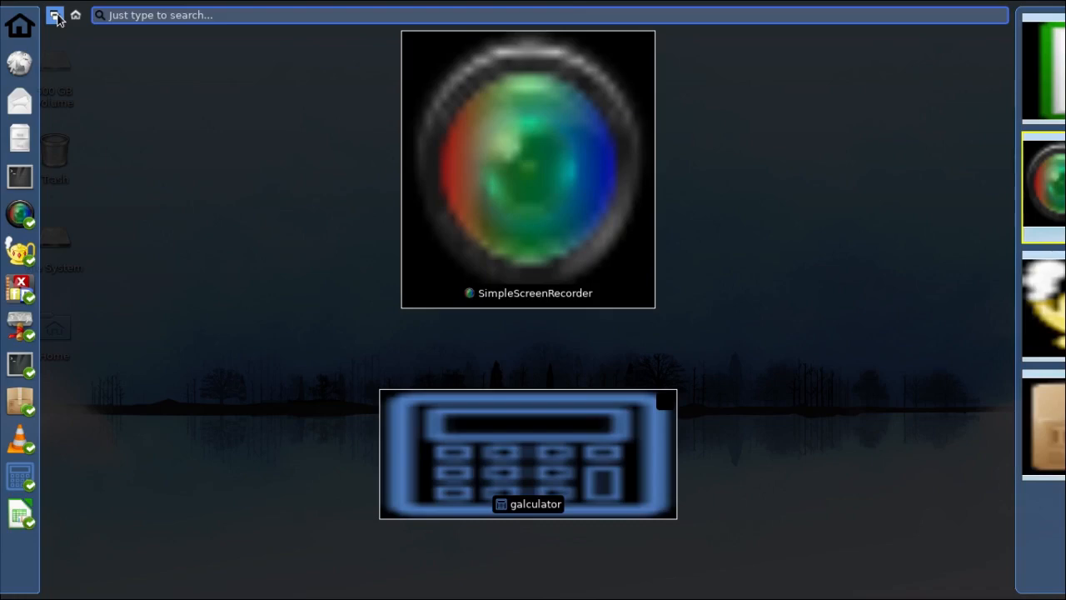
{"action": "mouse_move", "coordinate": [453, 436]}
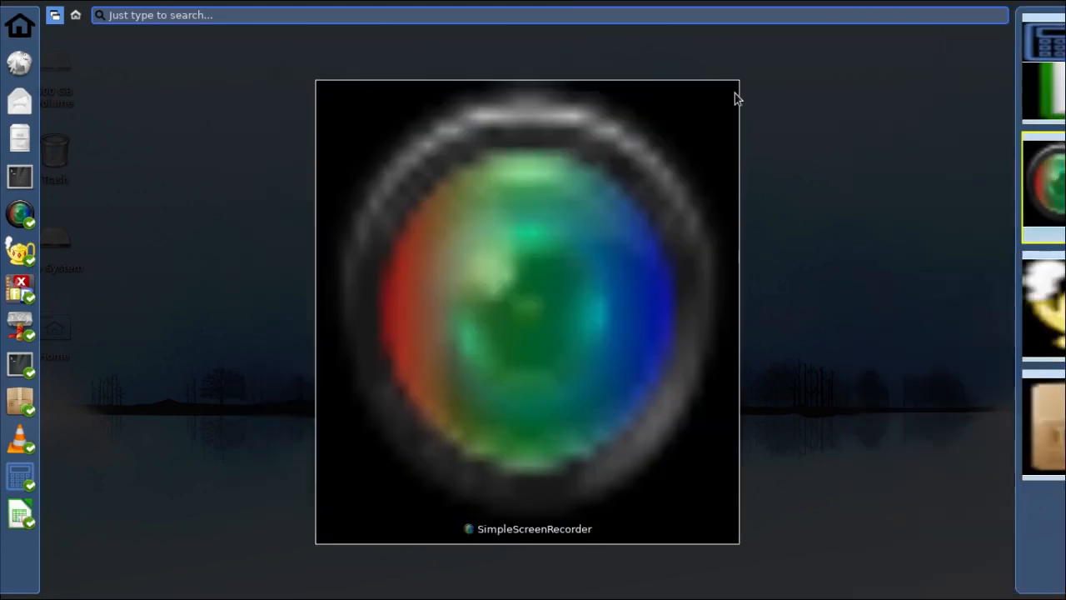
{"action": "mouse_move", "coordinate": [206, 66]}
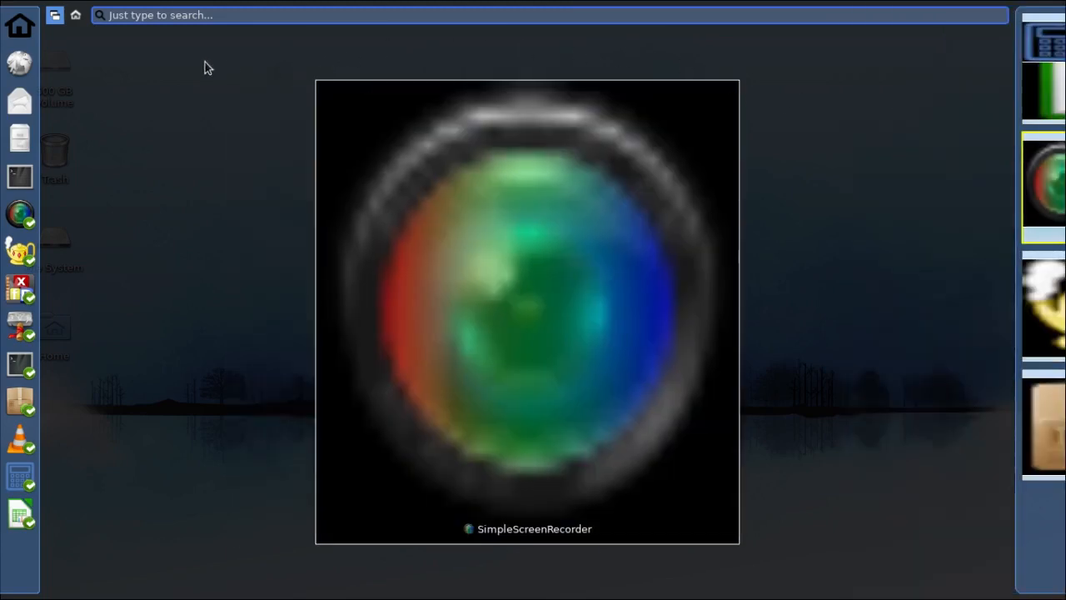
{"action": "mouse_move", "coordinate": [70, 43]}
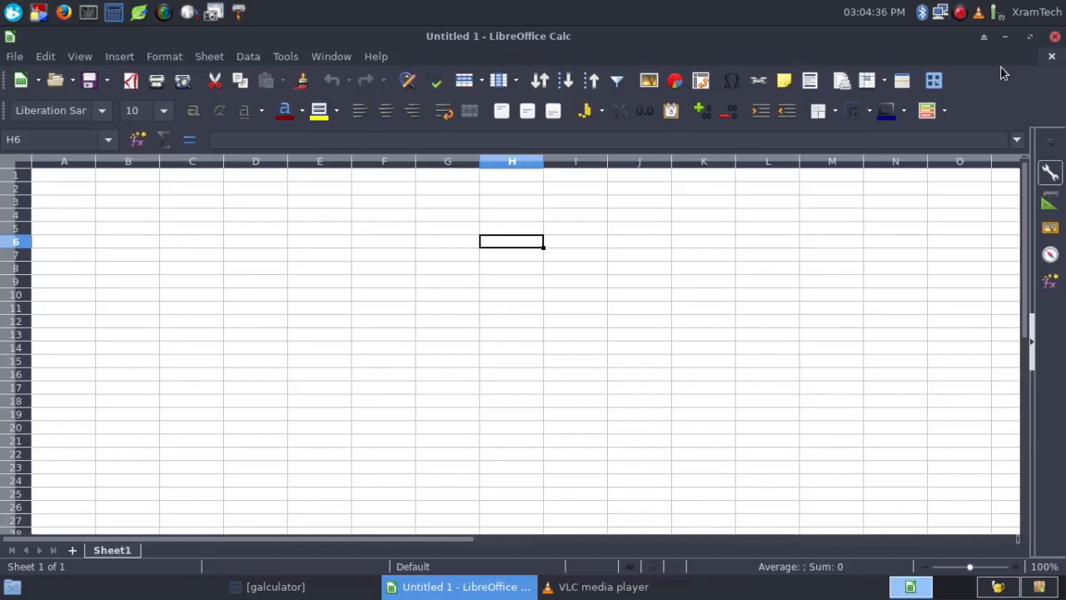
{"action": "mouse_move", "coordinate": [599, 237]}
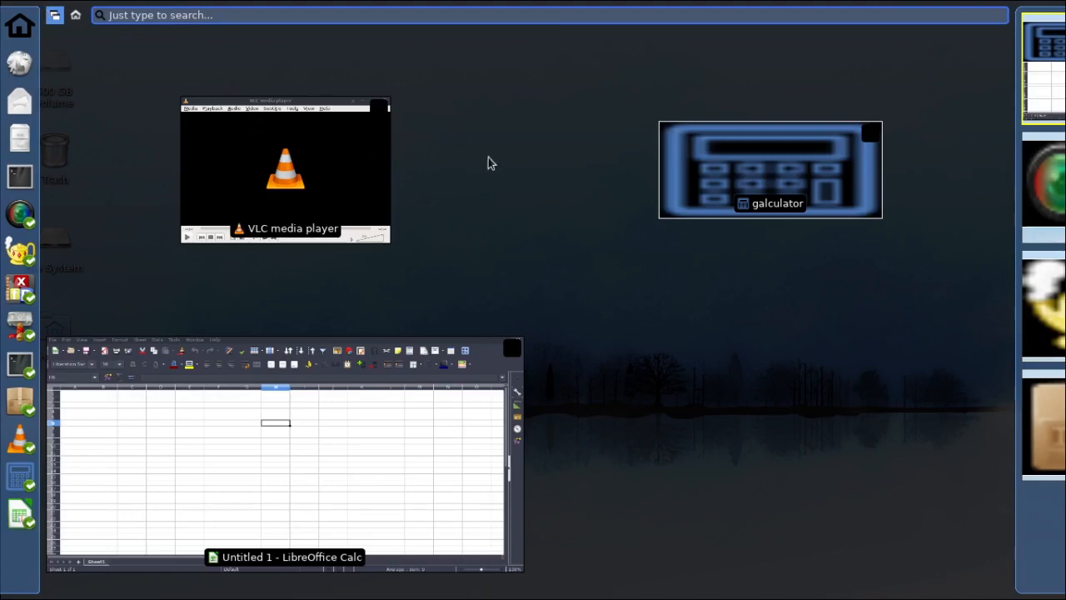
{"action": "mouse_move", "coordinate": [720, 165]}
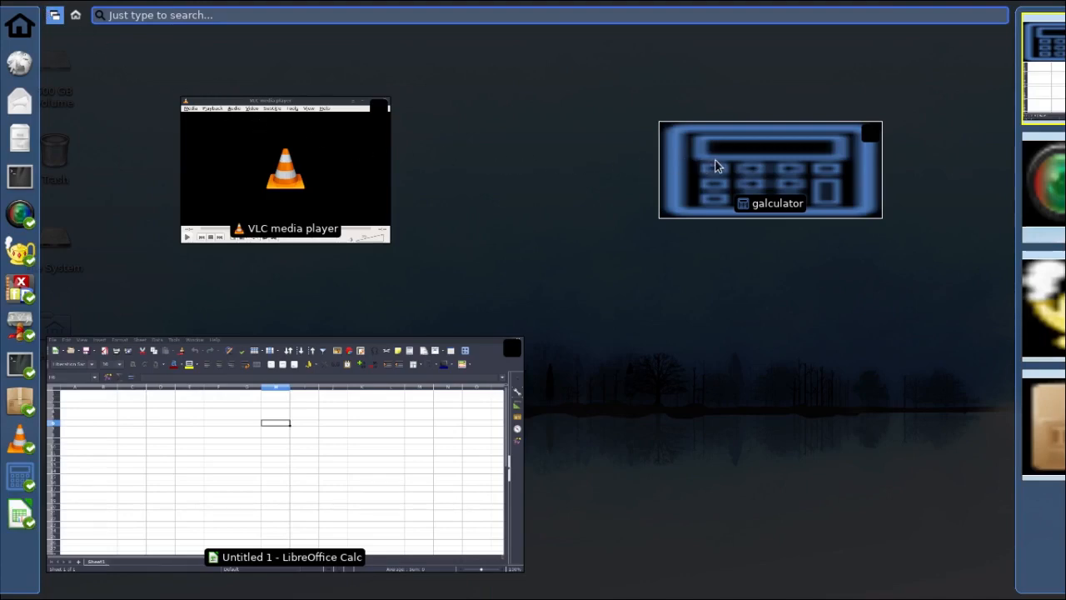
{"action": "mouse_move", "coordinate": [443, 418]}
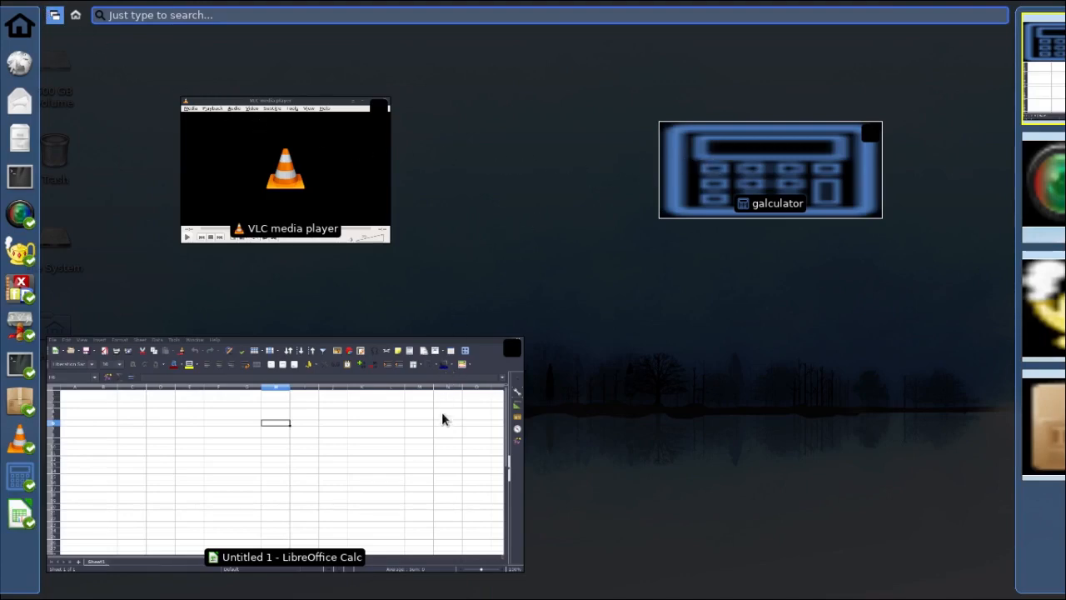
{"action": "mouse_move", "coordinate": [431, 464]}
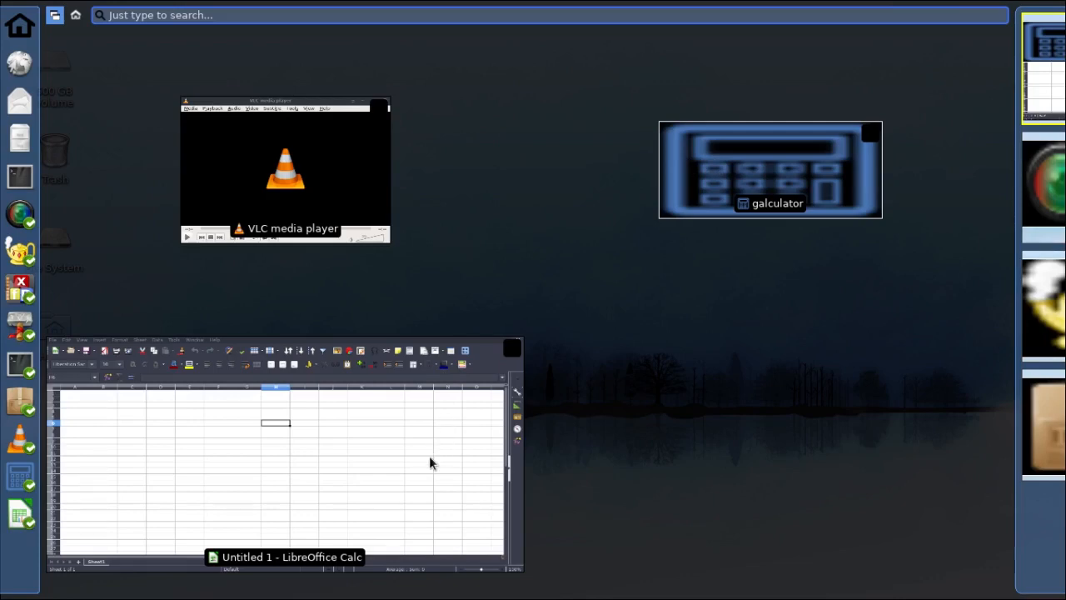
{"action": "mouse_move", "coordinate": [417, 275]}
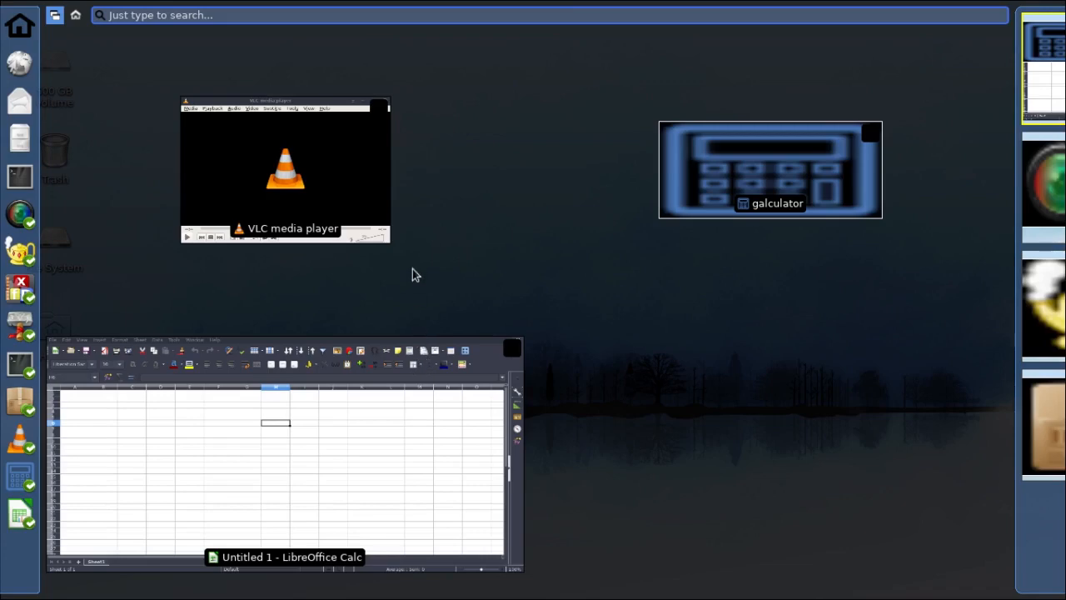
{"action": "mouse_move", "coordinate": [343, 157]}
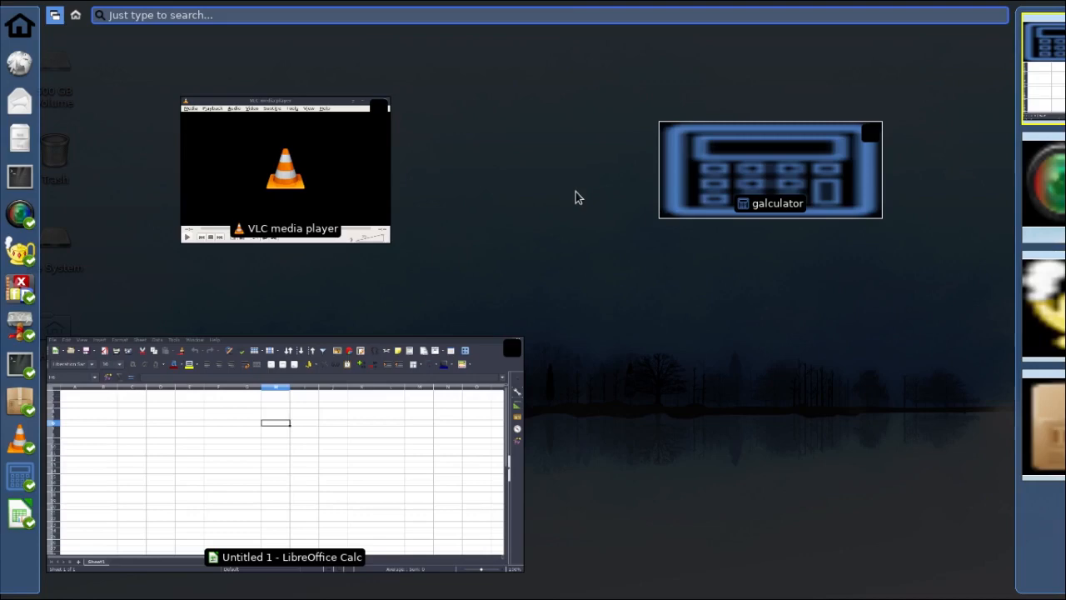
{"action": "mouse_move", "coordinate": [499, 172]}
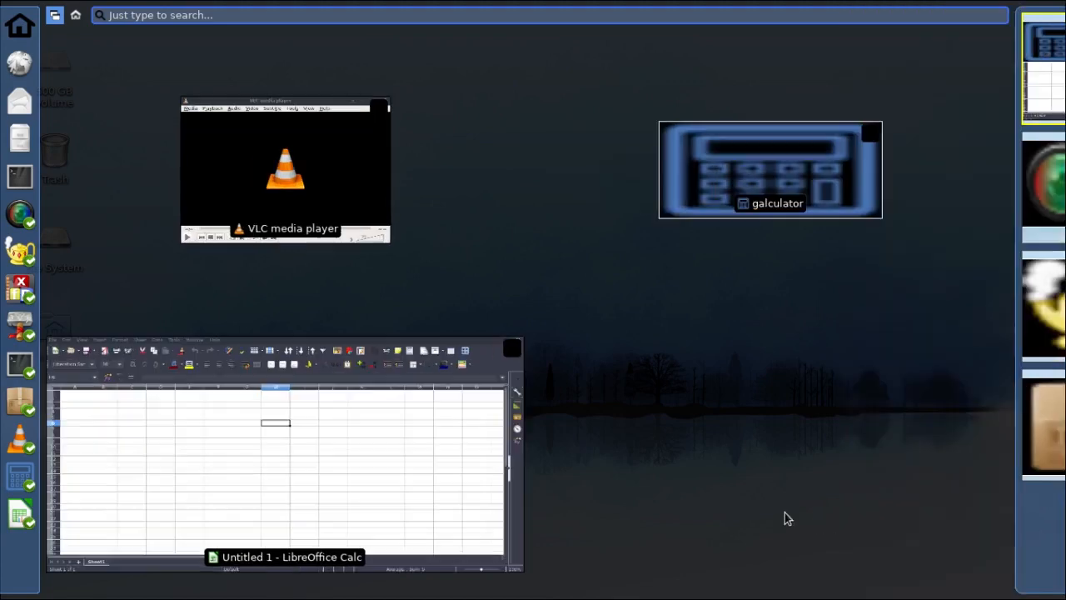
{"action": "mouse_move", "coordinate": [780, 519]}
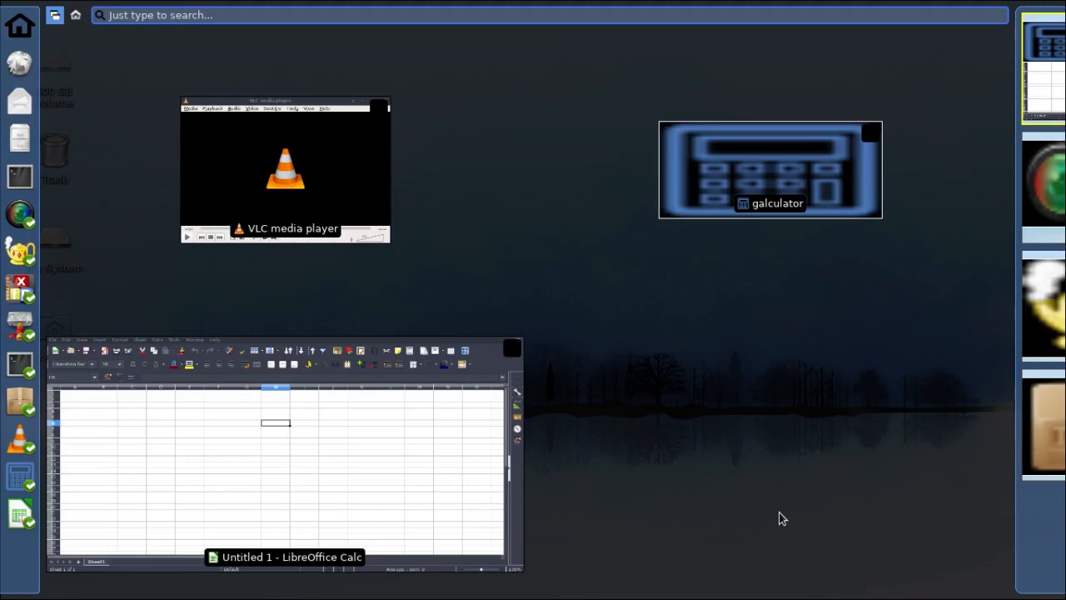
{"action": "mouse_move", "coordinate": [1060, 215]}
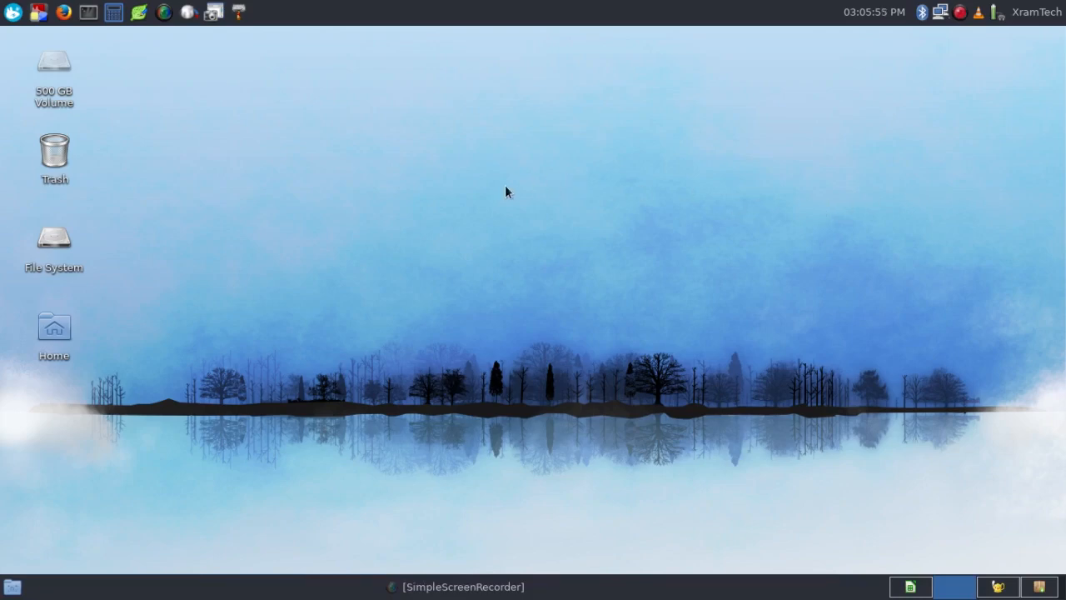
{"action": "mouse_move", "coordinate": [425, 587]}
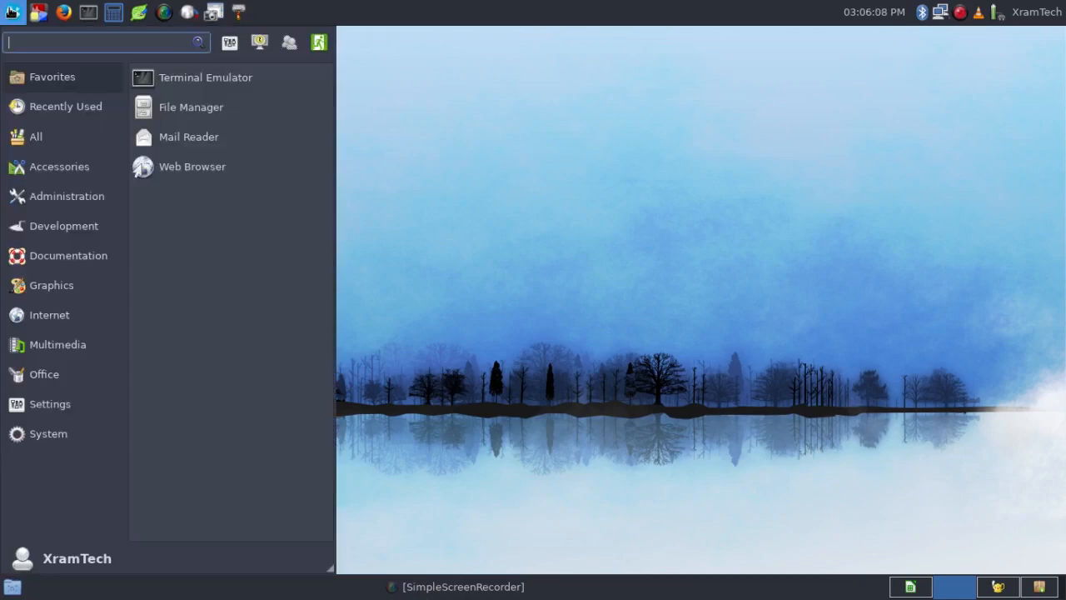
Step: Browse the Multimedia and then the Settings categories in the Whisker Menu
{"action": "left_click", "coordinate": [57, 343]}
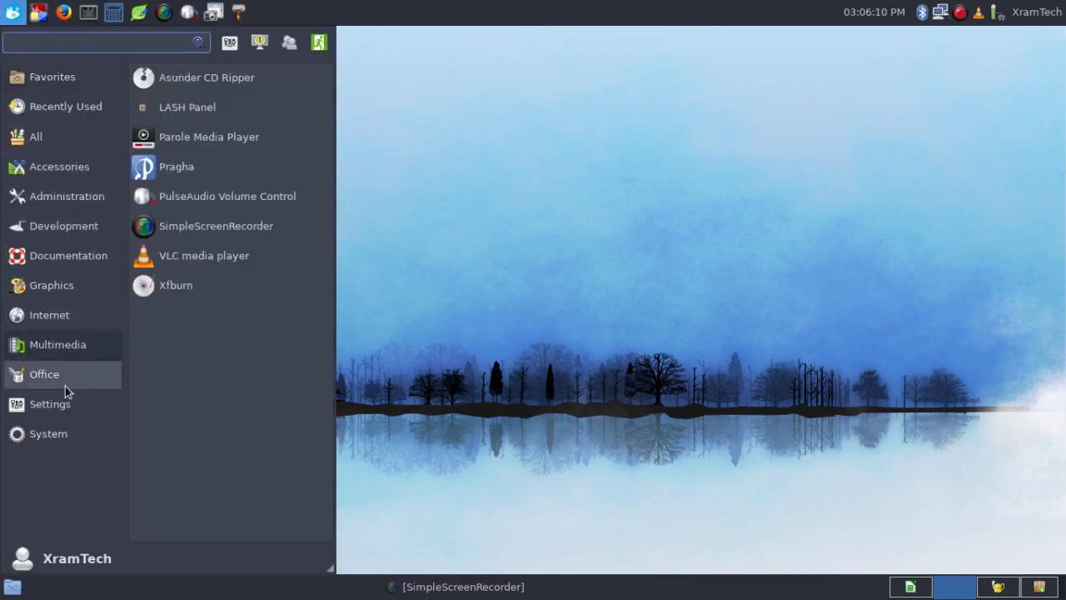
{"action": "left_click", "coordinate": [50, 405]}
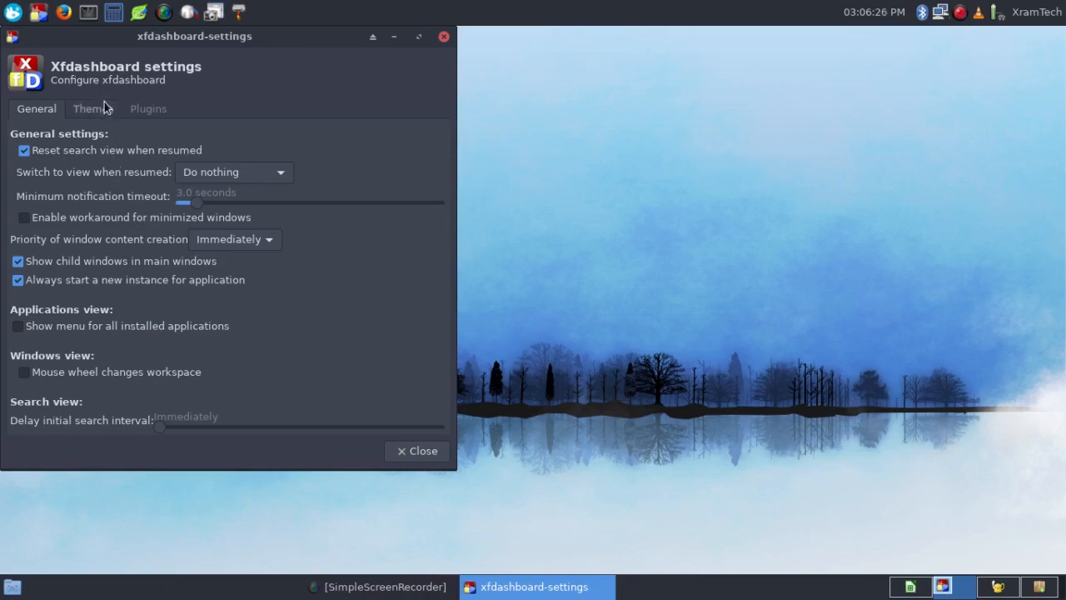
Step: Choose the xfdashboard-auber theme in the Themes list
{"action": "left_click", "coordinate": [93, 109]}
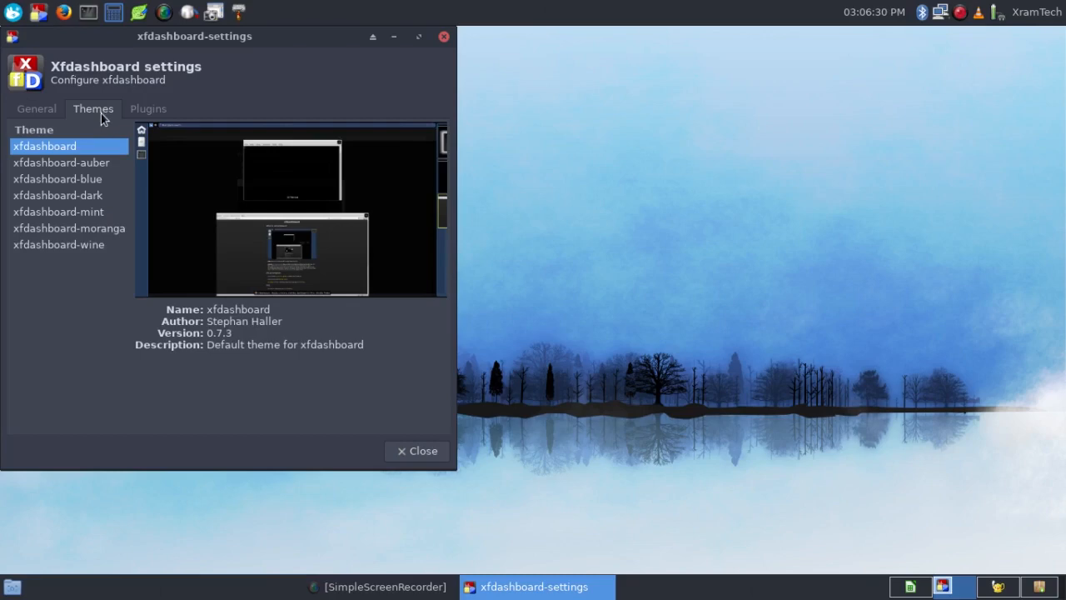
{"action": "mouse_move", "coordinate": [69, 160]}
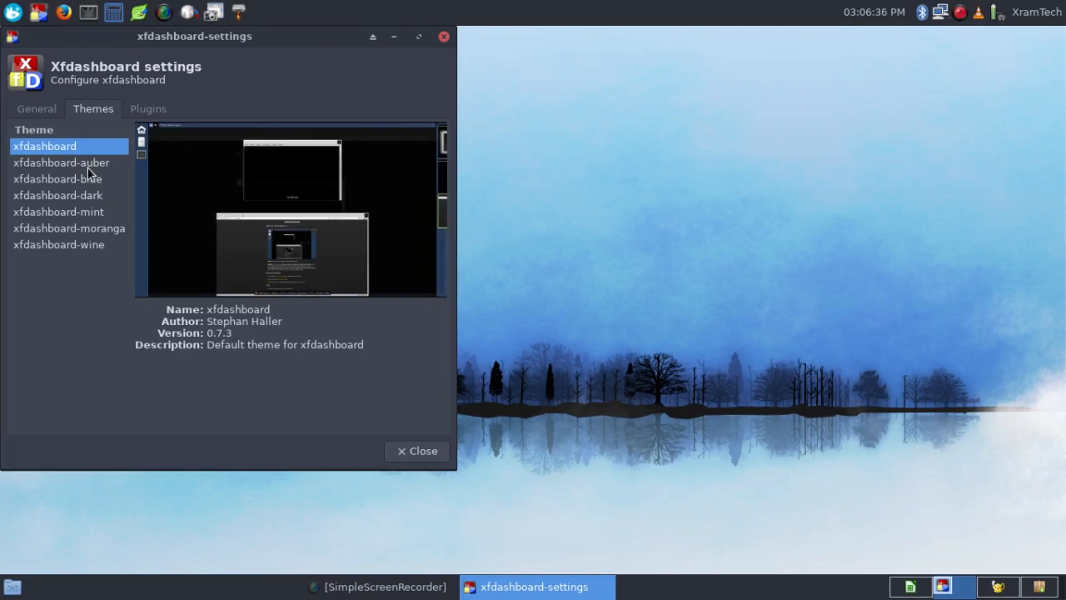
{"action": "left_click", "coordinate": [60, 163]}
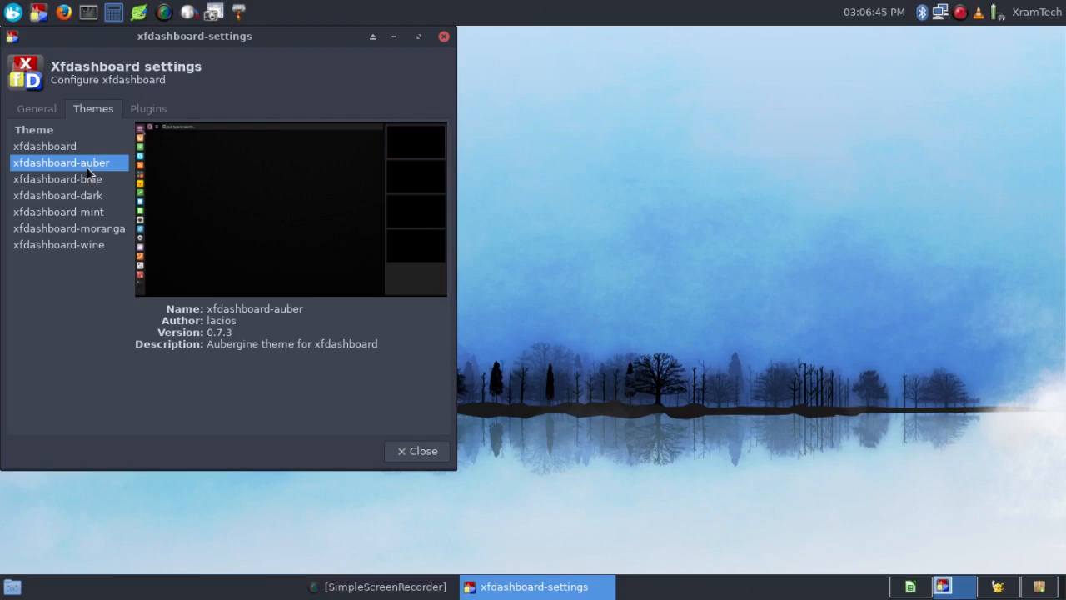
{"action": "mouse_move", "coordinate": [40, 23]}
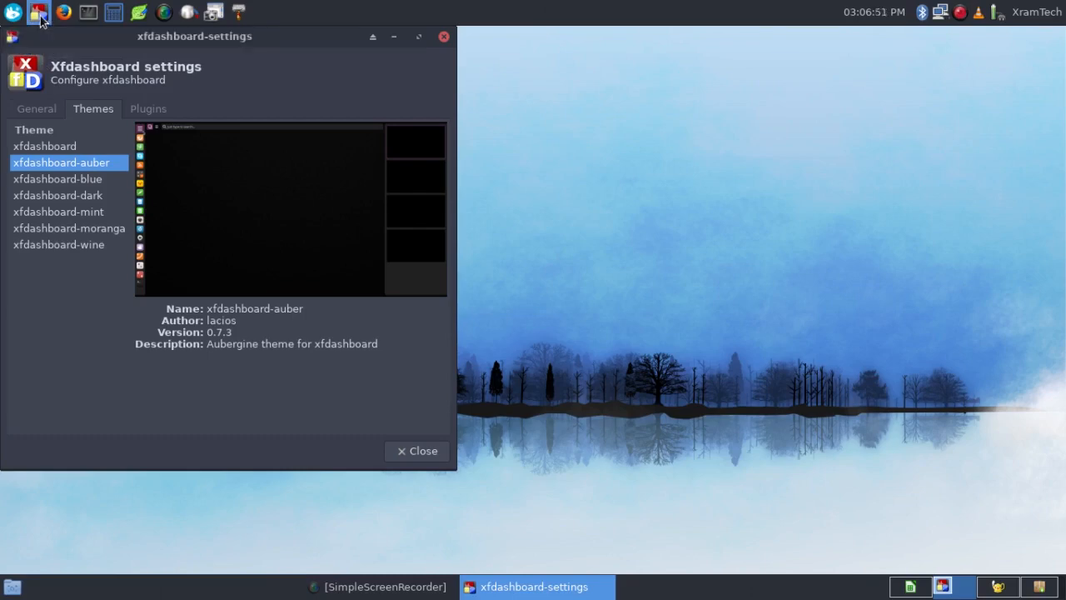
Step: Reopen the dashboard to see the auber theme applied
{"action": "left_click", "coordinate": [40, 18]}
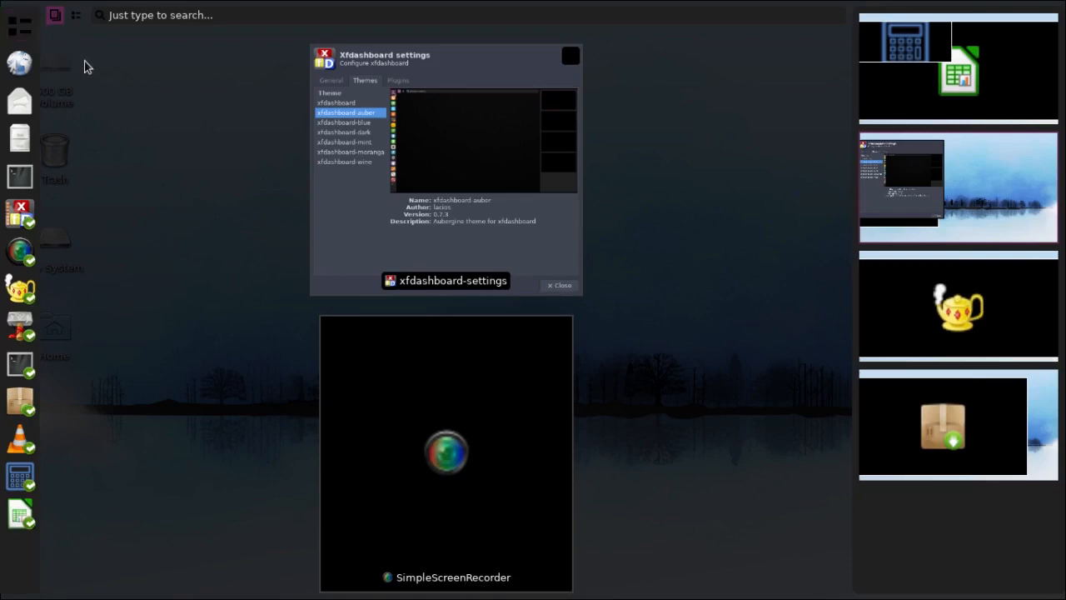
{"action": "mouse_move", "coordinate": [15, 25]}
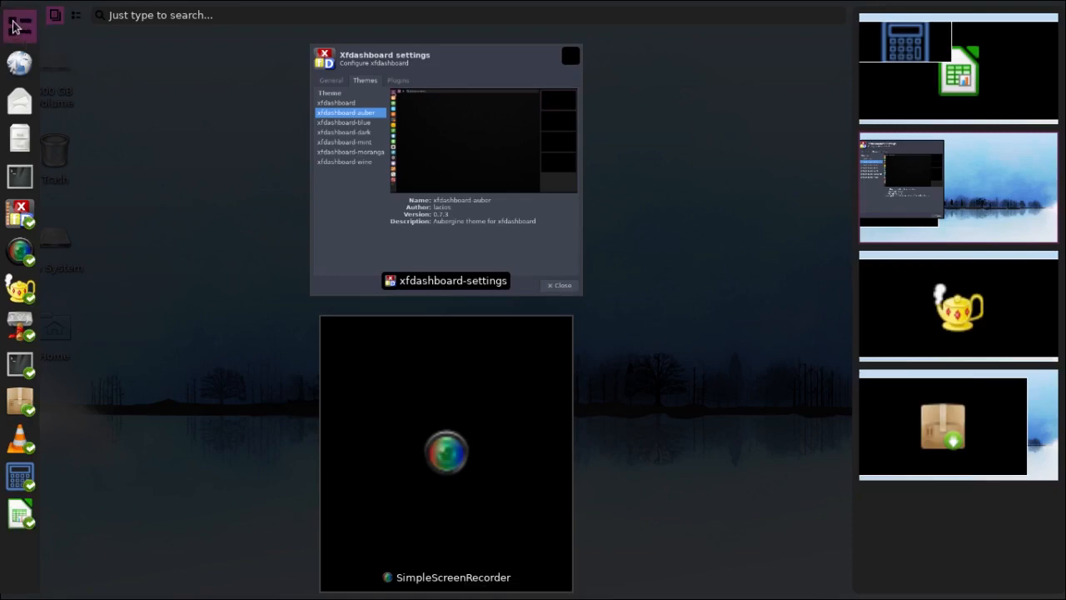
{"action": "mouse_move", "coordinate": [17, 35]}
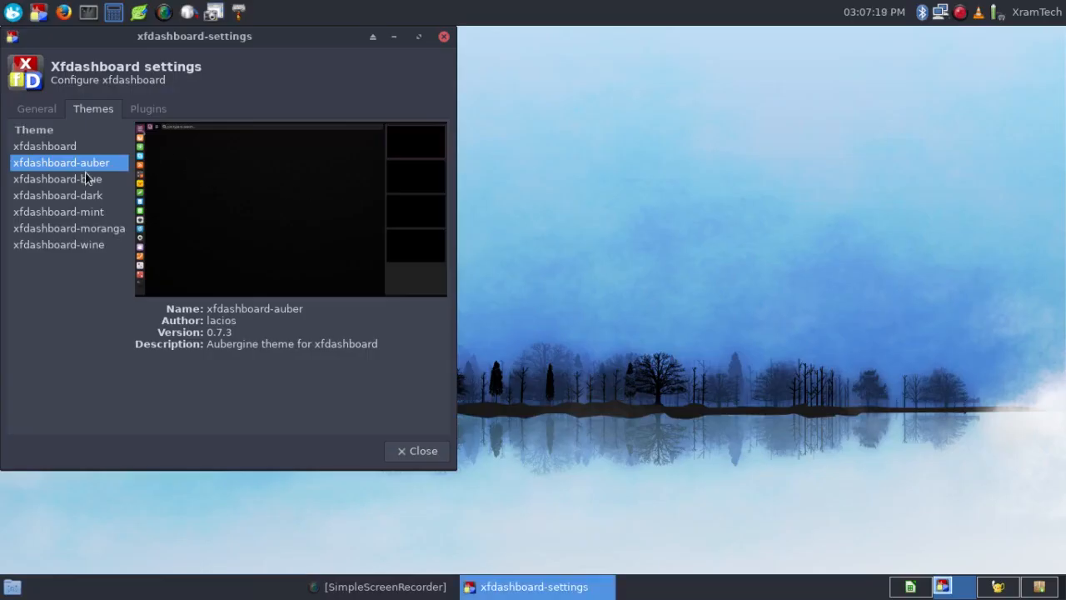
Step: Try the xfdashboard-blue theme, then switch to xfdashboard-dark
{"action": "left_click", "coordinate": [57, 178]}
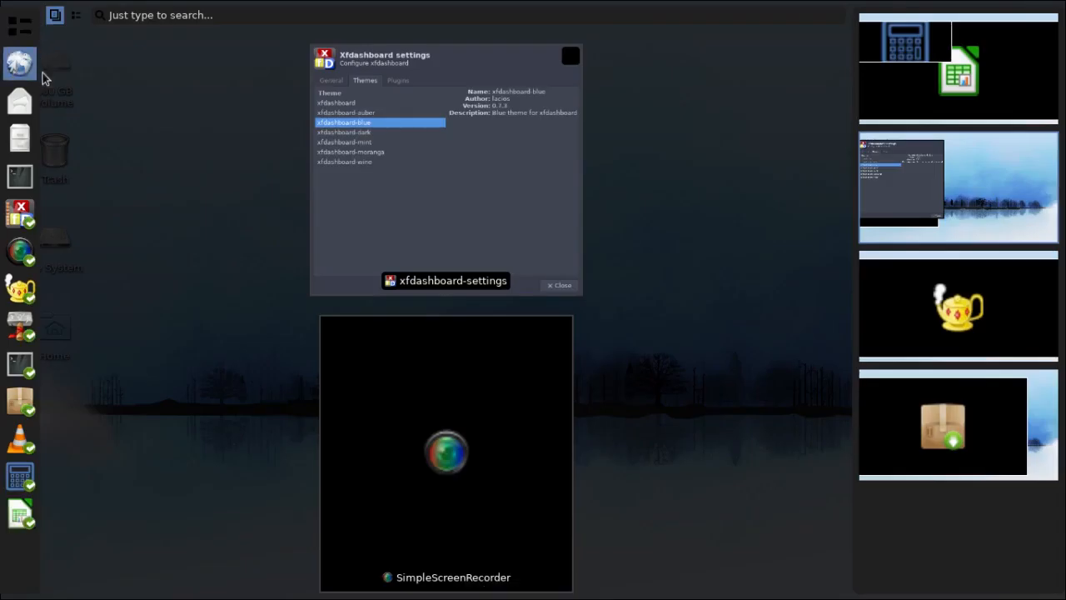
{"action": "mouse_move", "coordinate": [168, 138]}
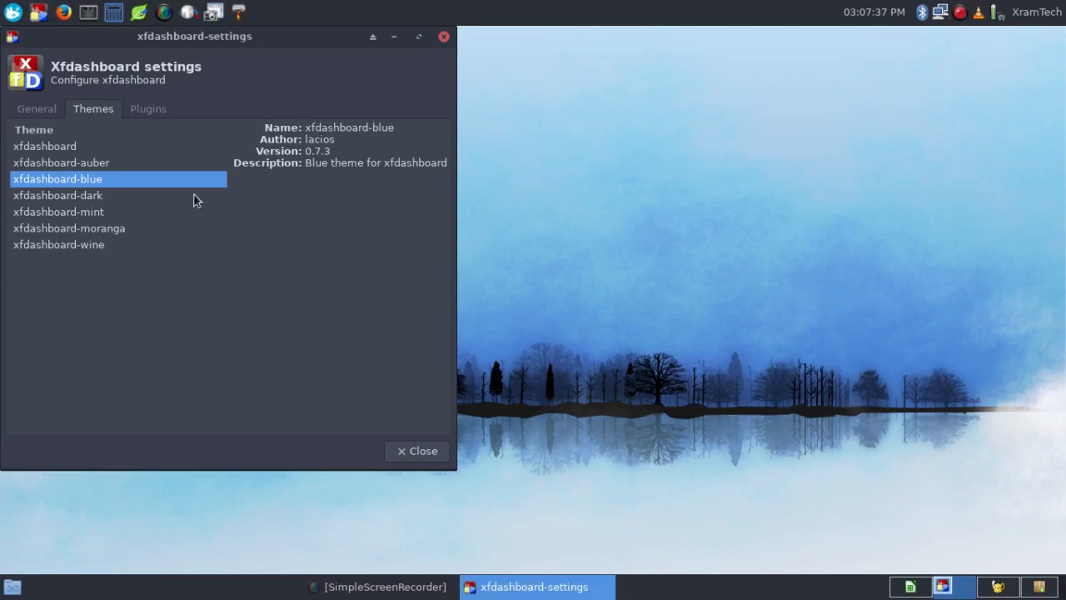
{"action": "left_click", "coordinate": [59, 195]}
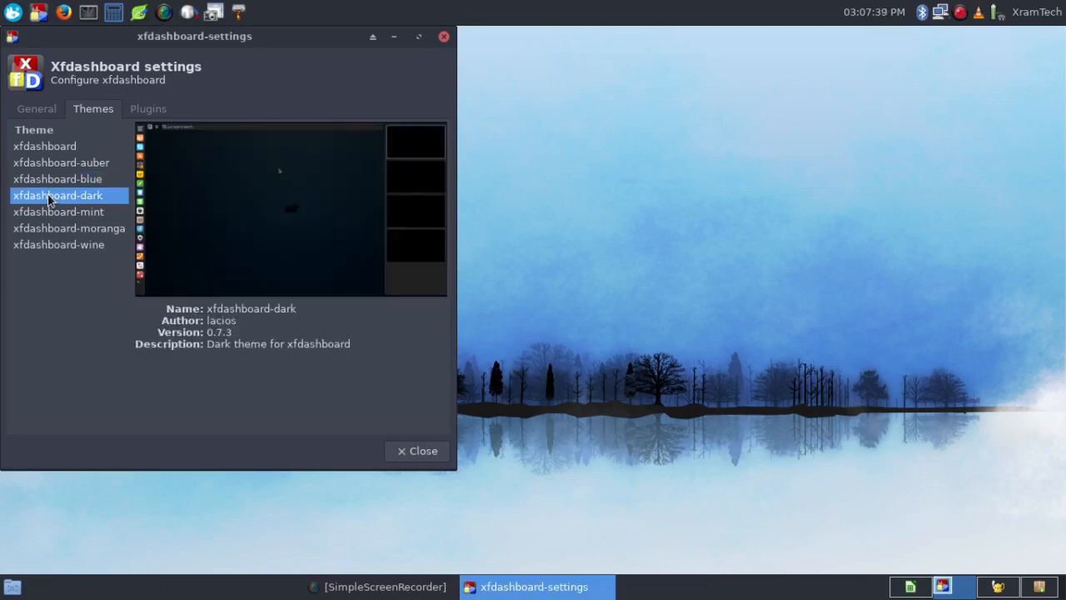
{"action": "mouse_move", "coordinate": [52, 40]}
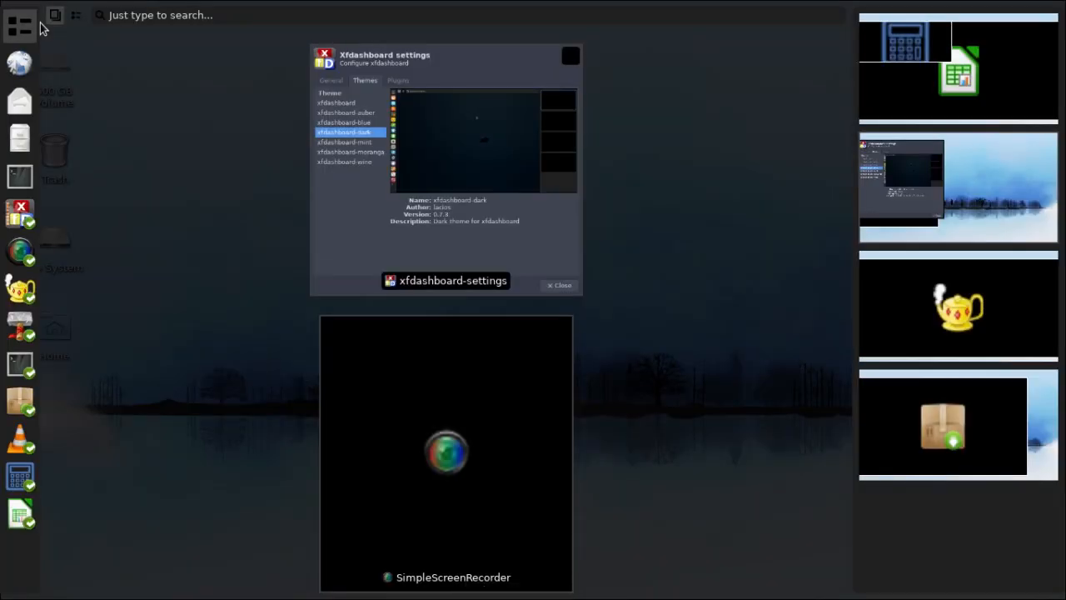
{"action": "mouse_move", "coordinate": [354, 217]}
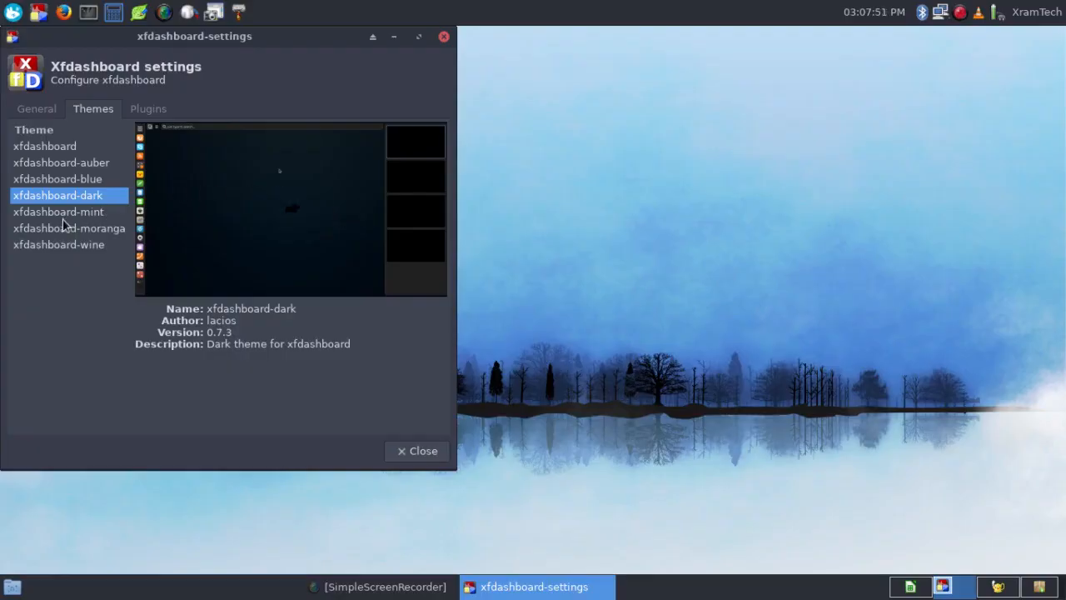
Step: Try the mint and moranga themes, then choose xfdashboard-wine
{"action": "left_click", "coordinate": [58, 212]}
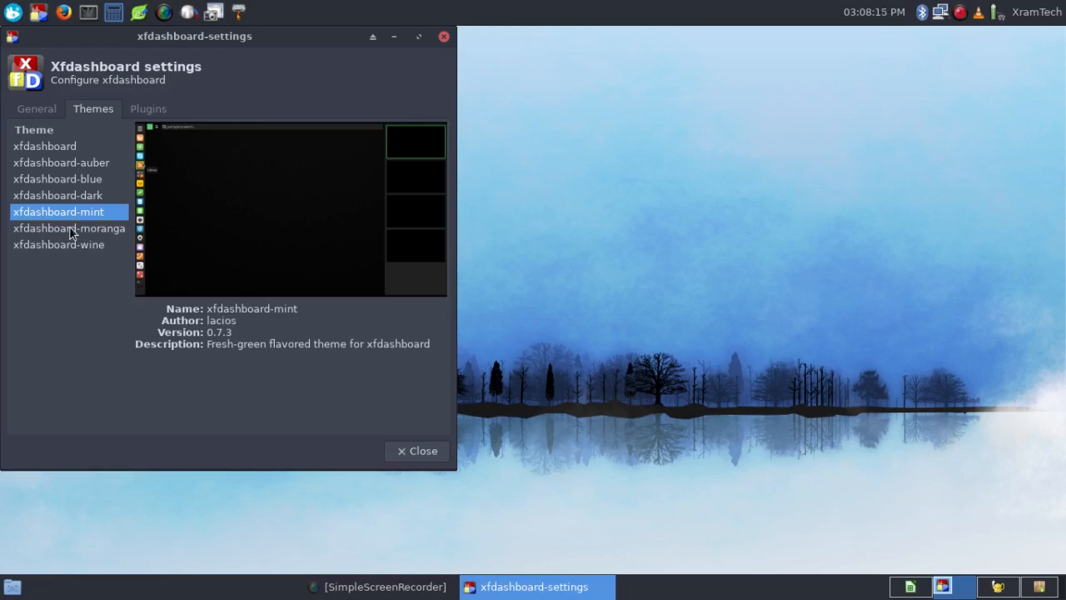
{"action": "left_click", "coordinate": [70, 227]}
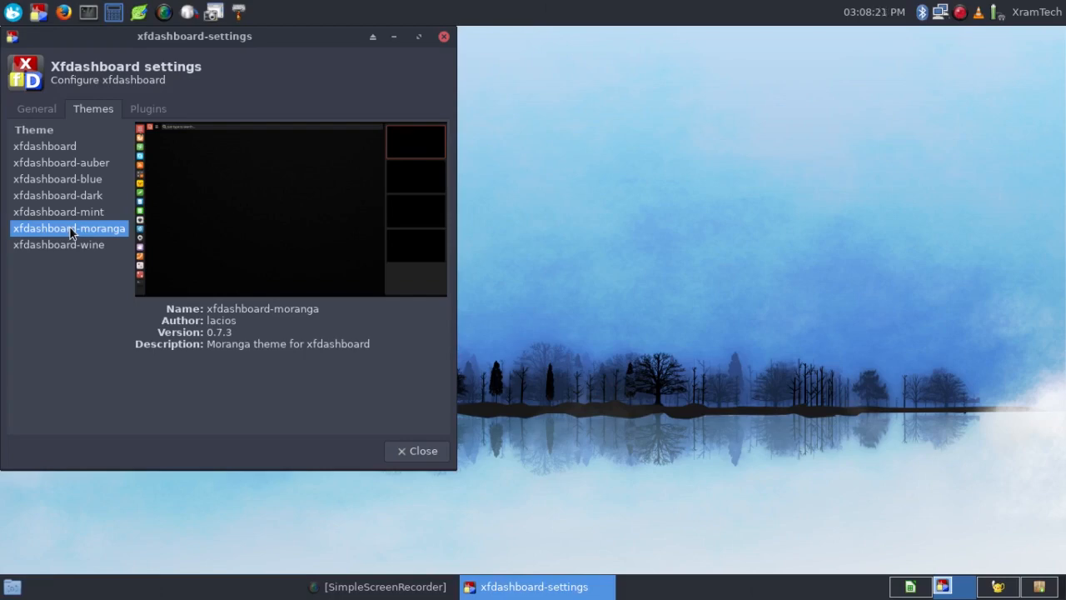
{"action": "mouse_move", "coordinate": [48, 43]}
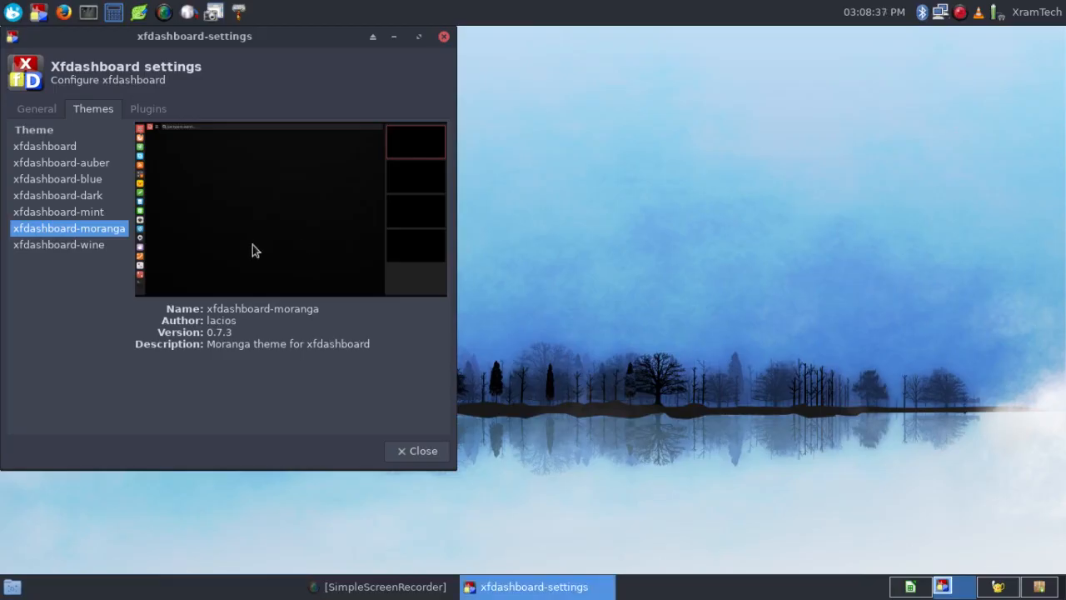
{"action": "left_click", "coordinate": [58, 244]}
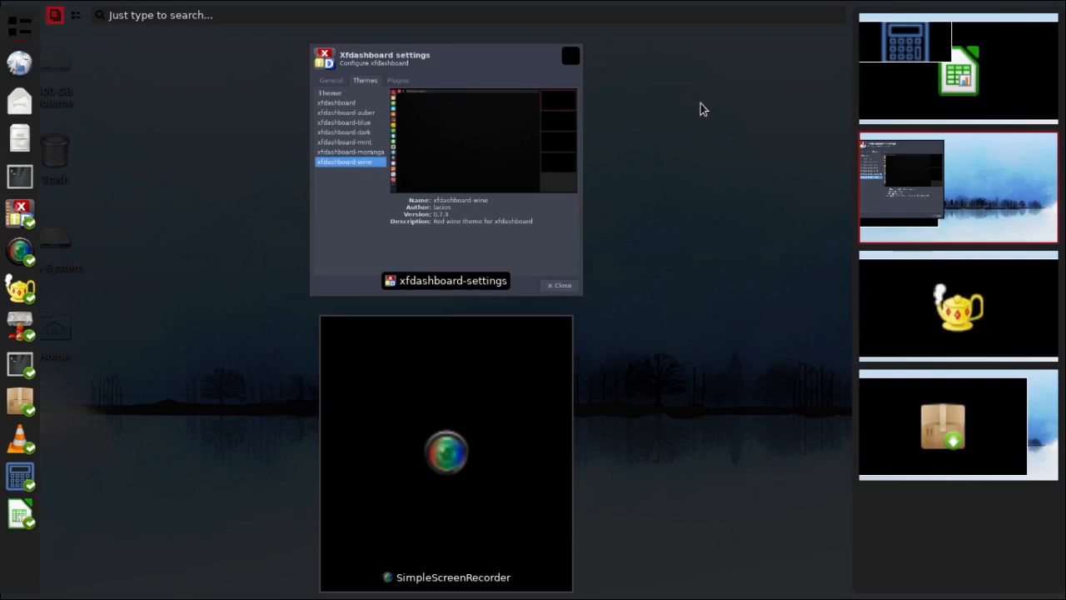
{"action": "mouse_move", "coordinate": [1004, 103]}
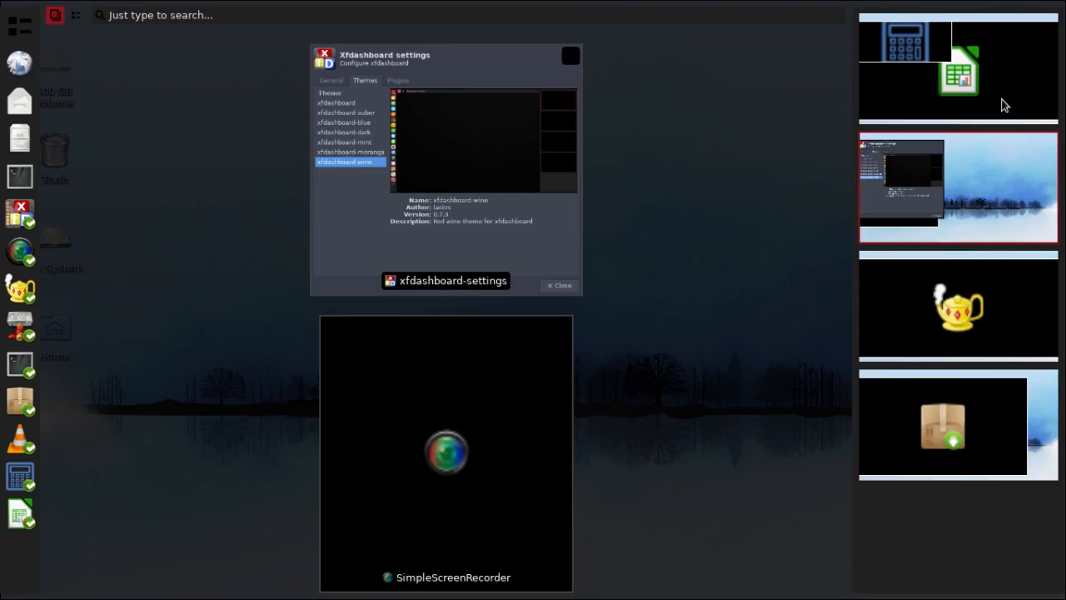
{"action": "mouse_move", "coordinate": [986, 196]}
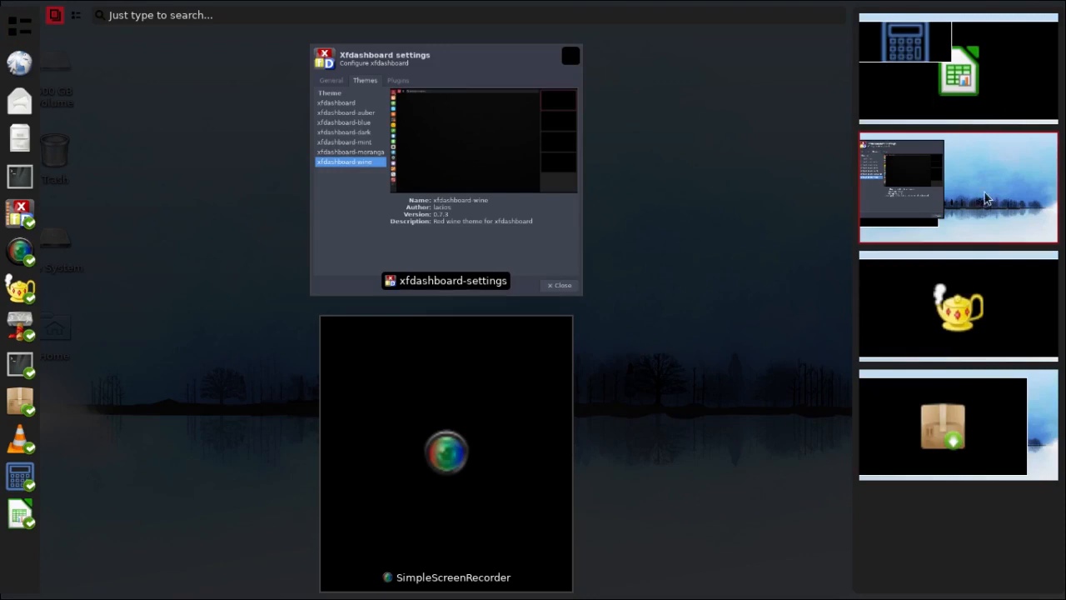
{"action": "mouse_move", "coordinate": [1022, 95]}
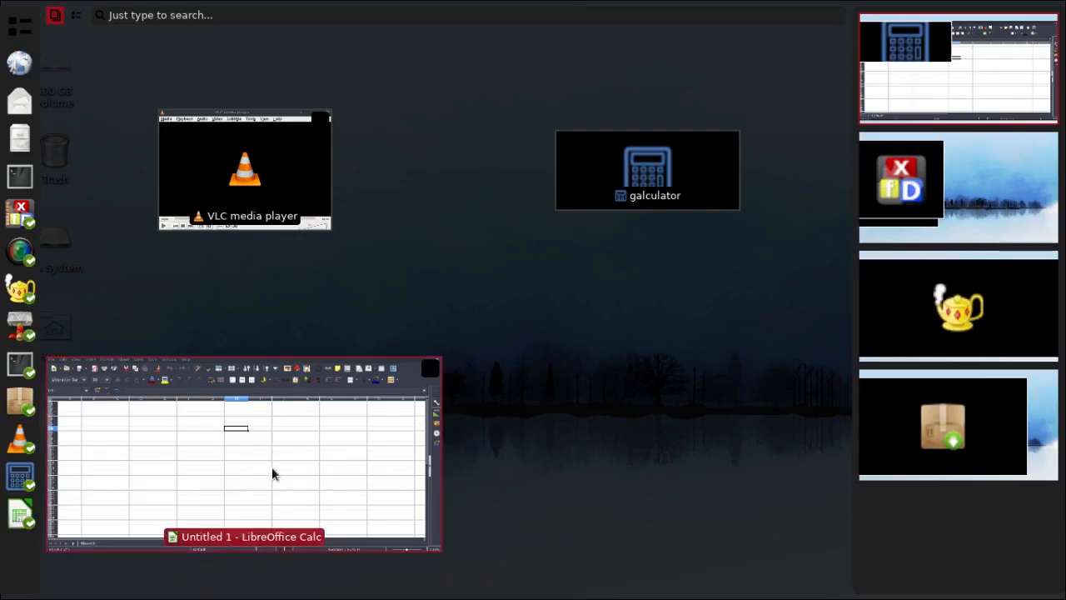
{"action": "mouse_move", "coordinate": [323, 350]}
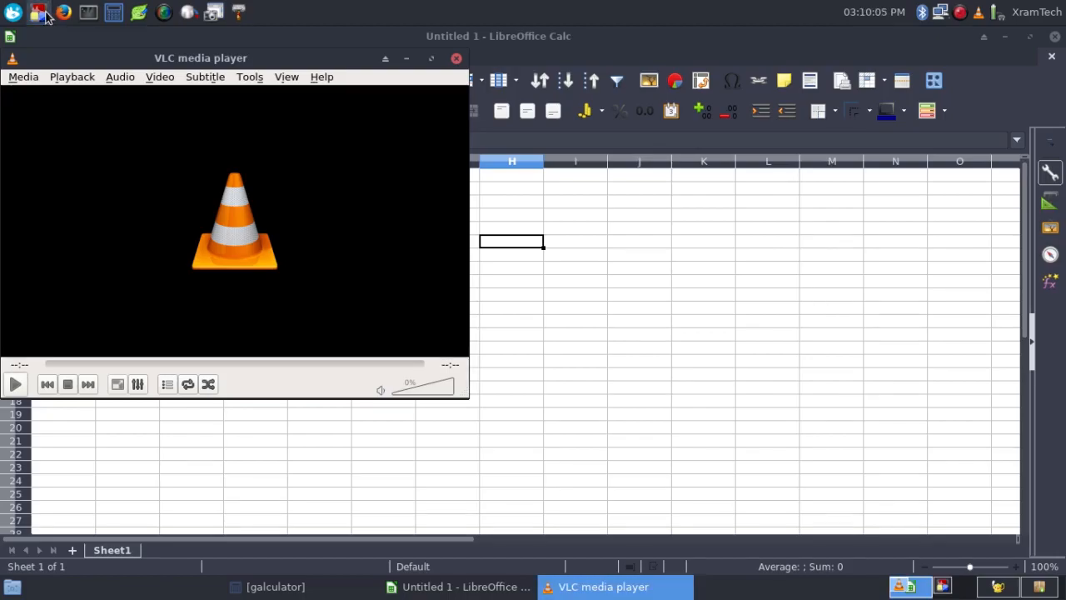
{"action": "left_click", "coordinate": [38, 13]}
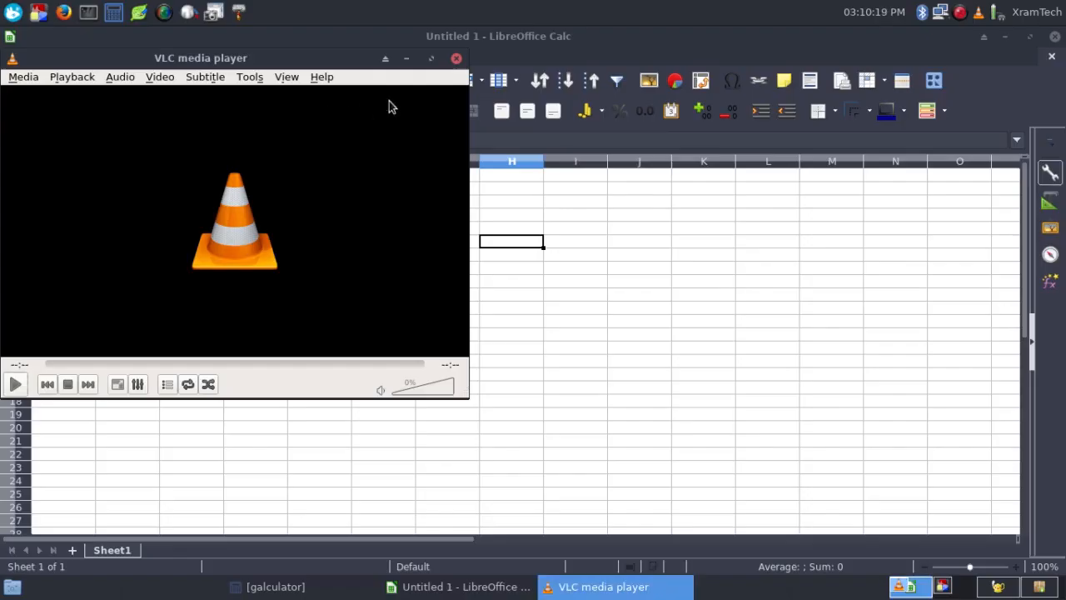
{"action": "left_click", "coordinate": [457, 59]}
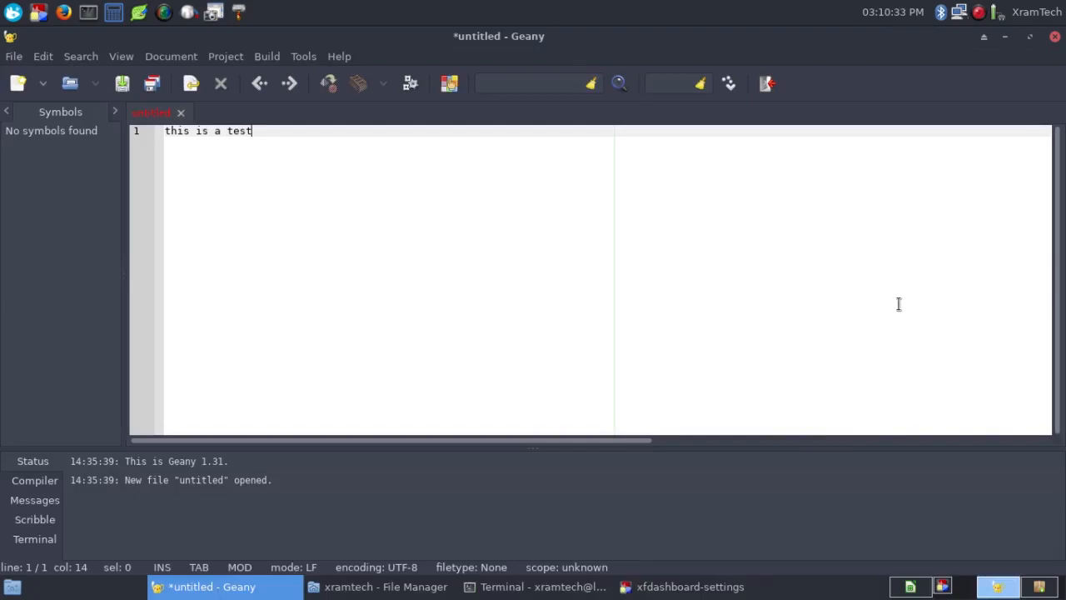
{"action": "mouse_move", "coordinate": [692, 230]}
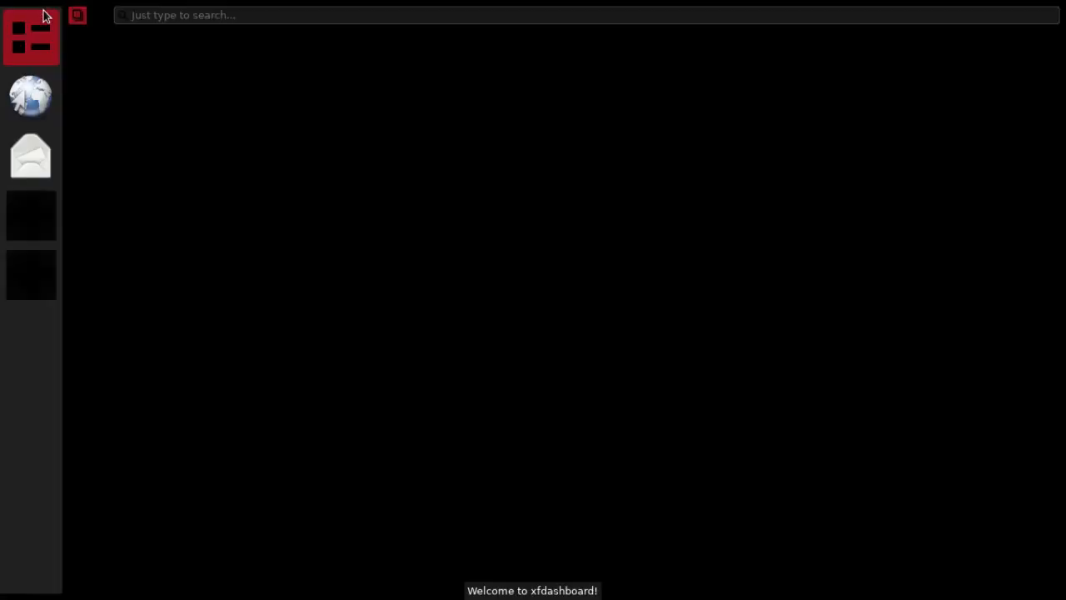
Step: Switch the dashboard to its Windows view showing the Geany, settings, file manager and terminal windows
{"action": "left_click", "coordinate": [32, 37]}
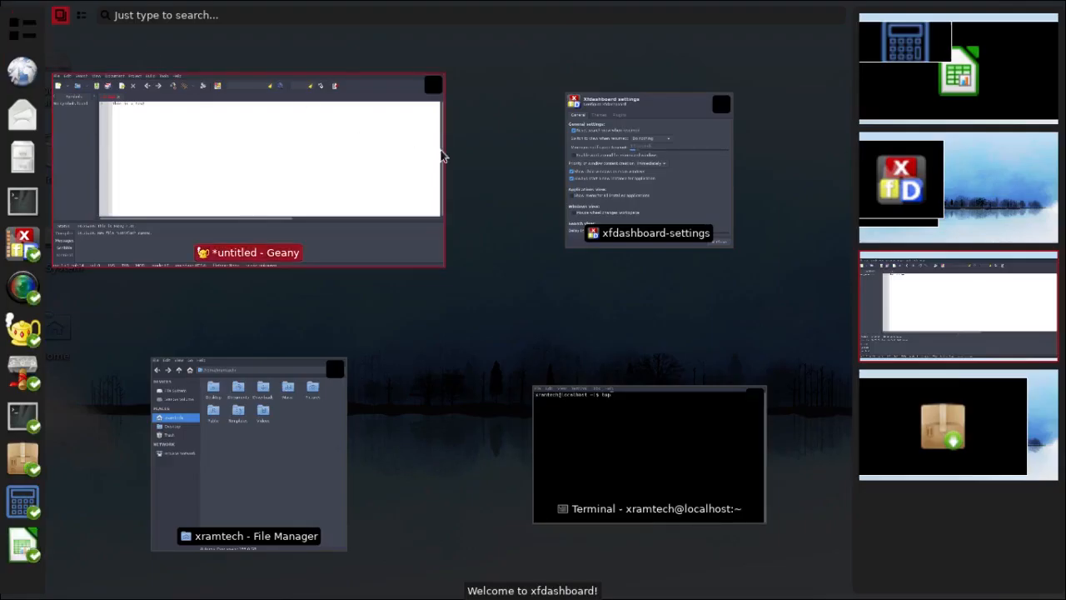
{"action": "mouse_move", "coordinate": [997, 441]}
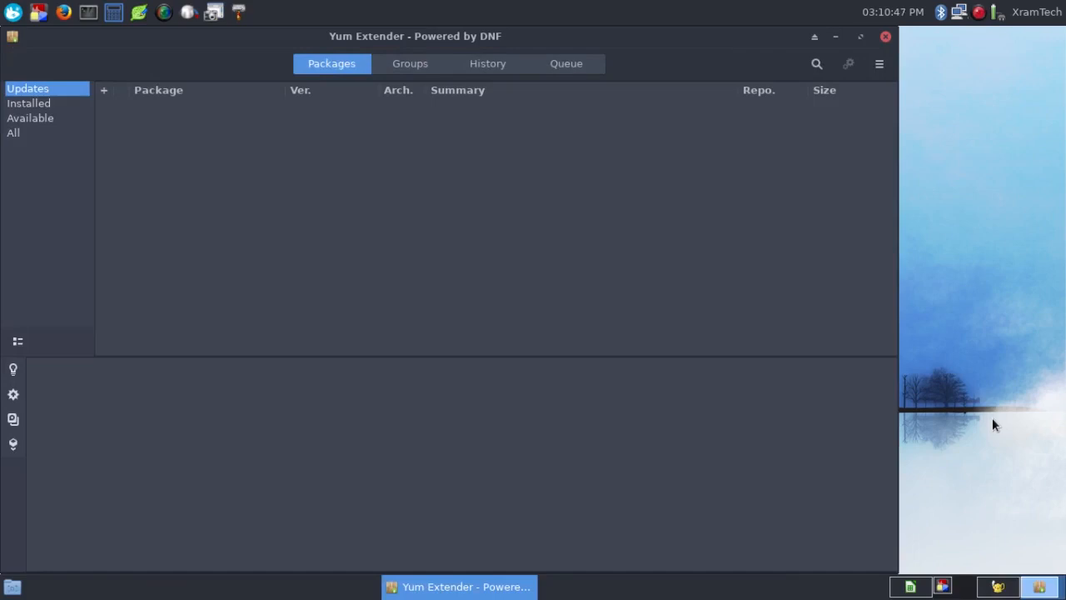
{"action": "mouse_move", "coordinate": [835, 384]}
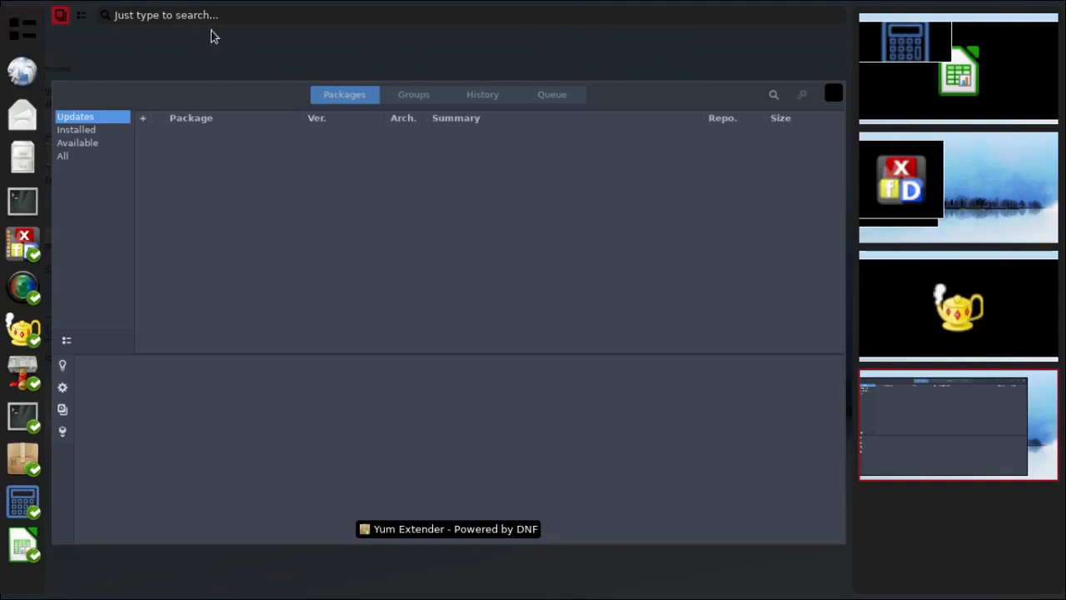
{"action": "mouse_move", "coordinate": [940, 117]}
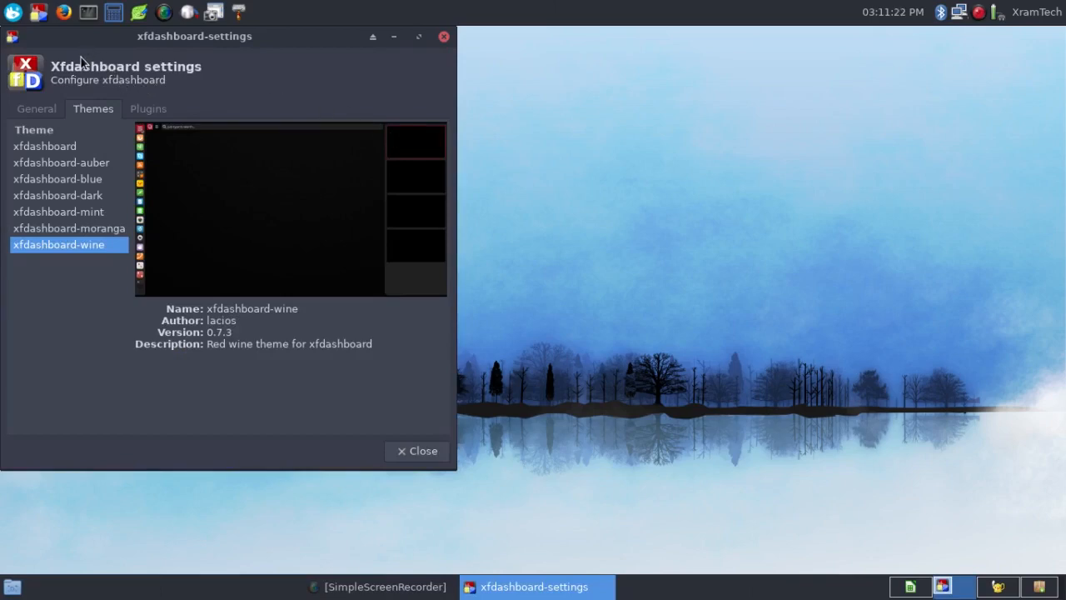
{"action": "mouse_move", "coordinate": [40, 38]}
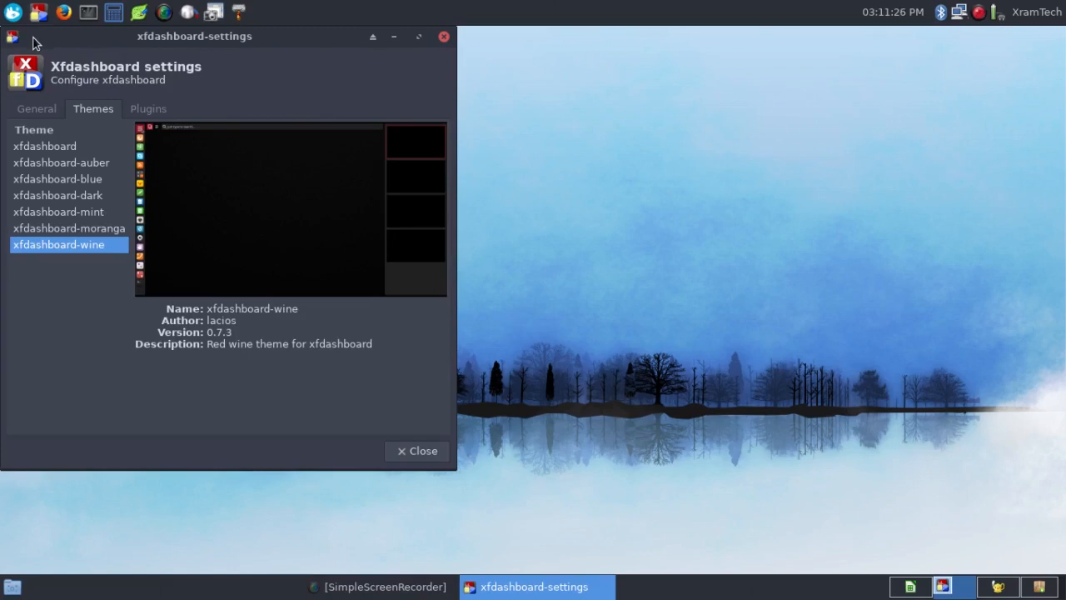
{"action": "mouse_move", "coordinate": [51, 120]}
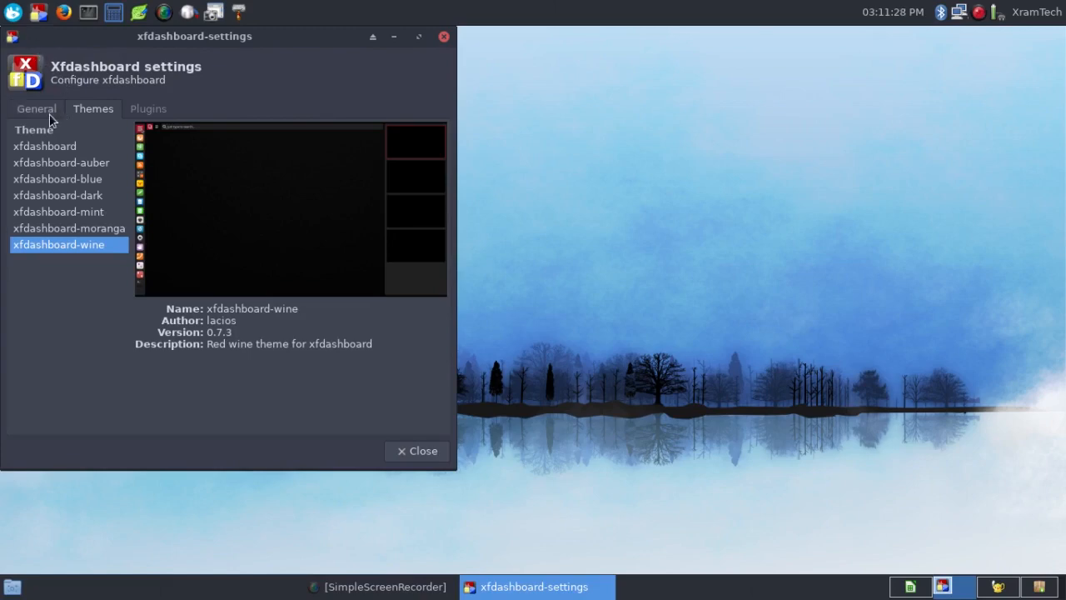
Step: Enable 'Show menu for all installed applications' on the General tab of xfdashboard-settings
{"action": "left_click", "coordinate": [37, 109]}
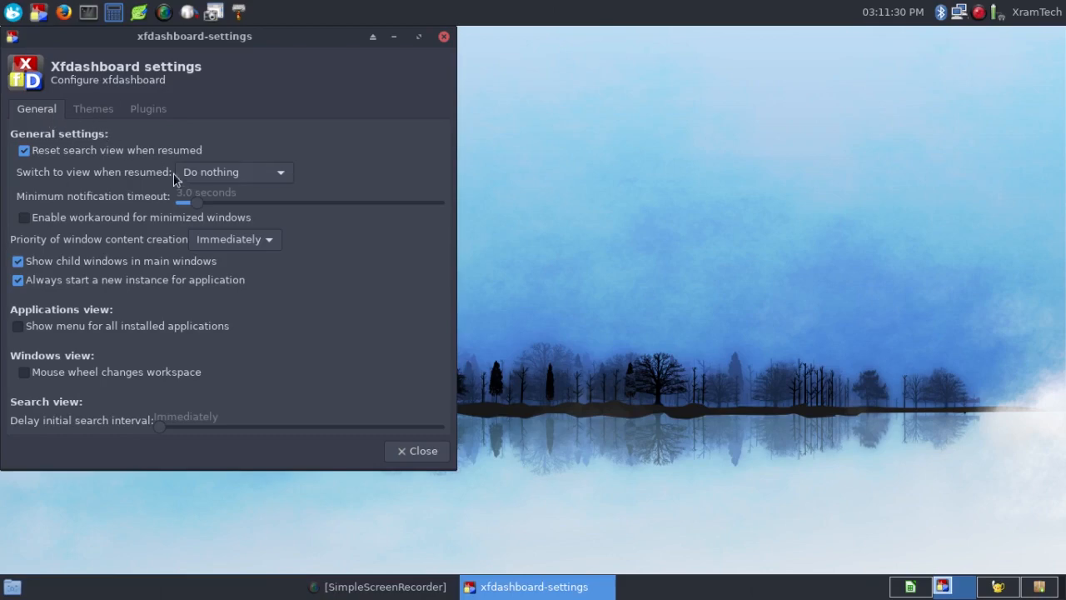
{"action": "mouse_move", "coordinate": [163, 320]}
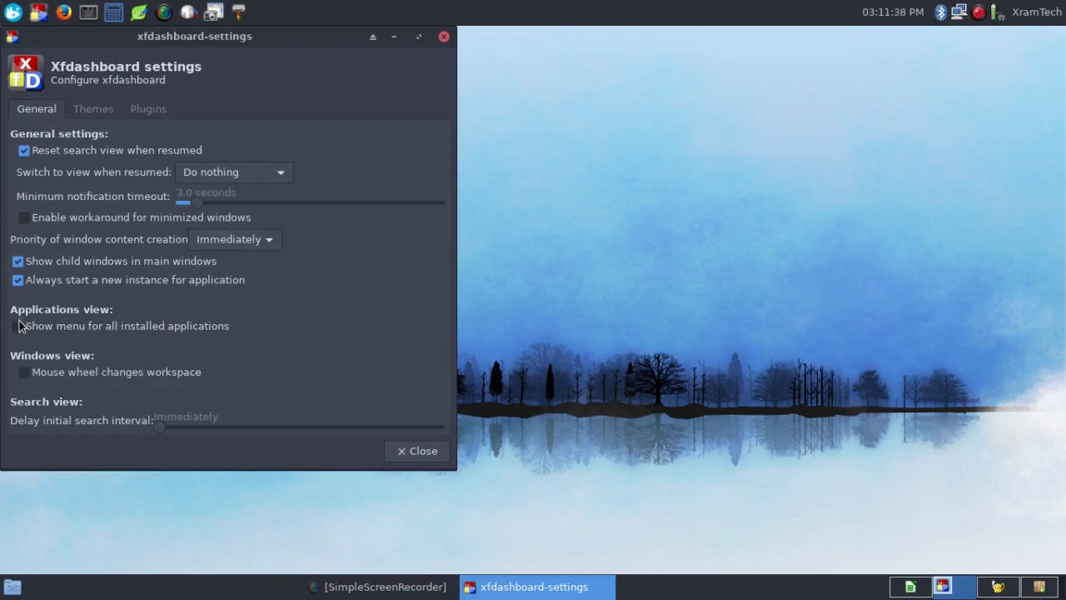
{"action": "mouse_move", "coordinate": [20, 325]}
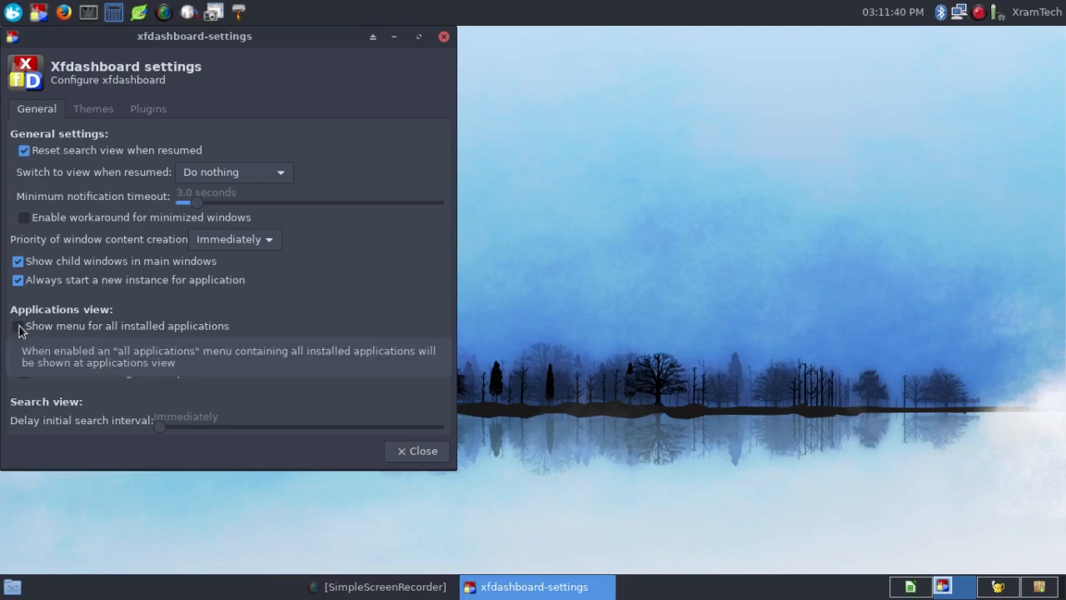
{"action": "left_click", "coordinate": [19, 325]}
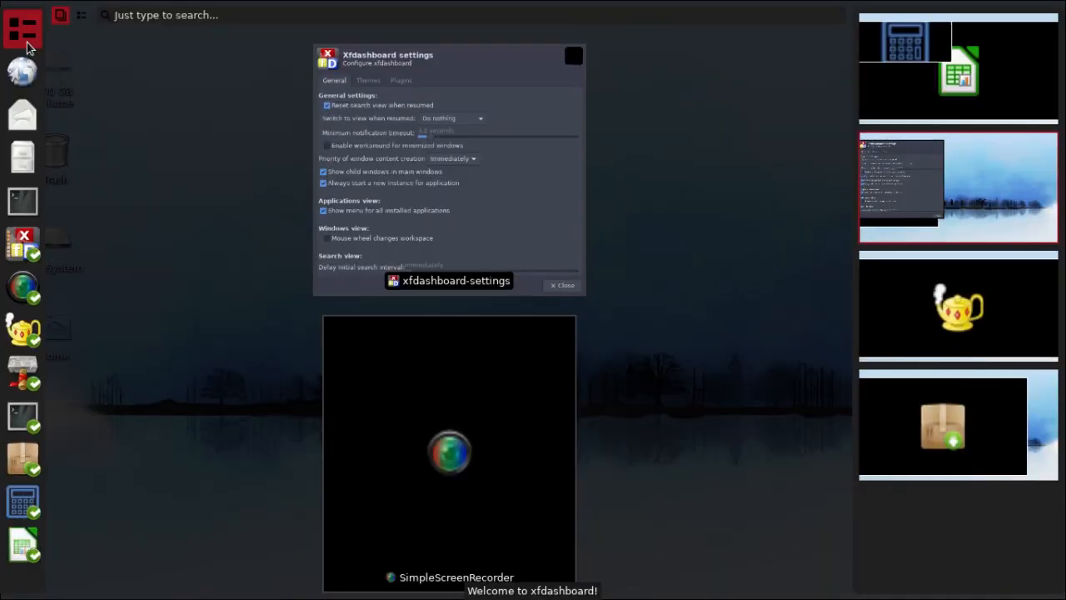
Step: Show All applications in the dashboard's Applications view and browse the alphabetical list from AbiWord down
{"action": "left_click", "coordinate": [25, 27]}
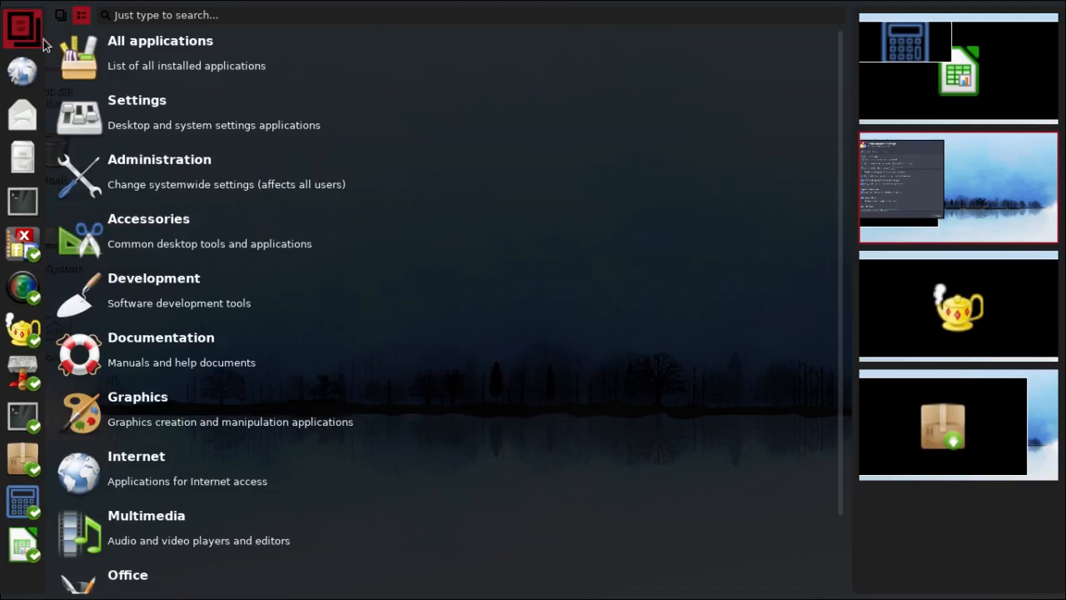
{"action": "mouse_move", "coordinate": [235, 48]}
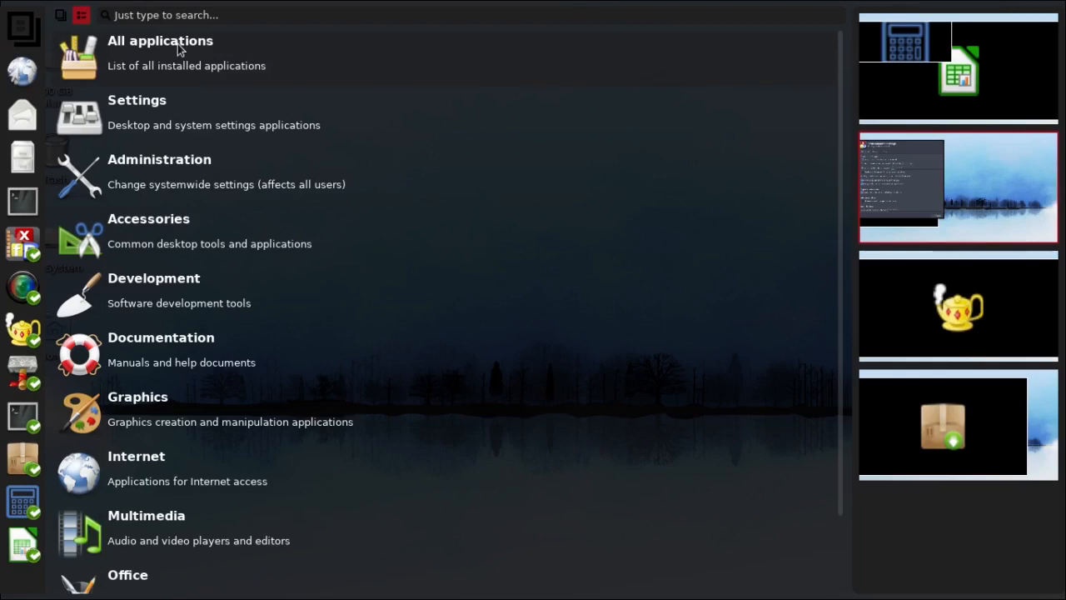
{"action": "left_click", "coordinate": [164, 40]}
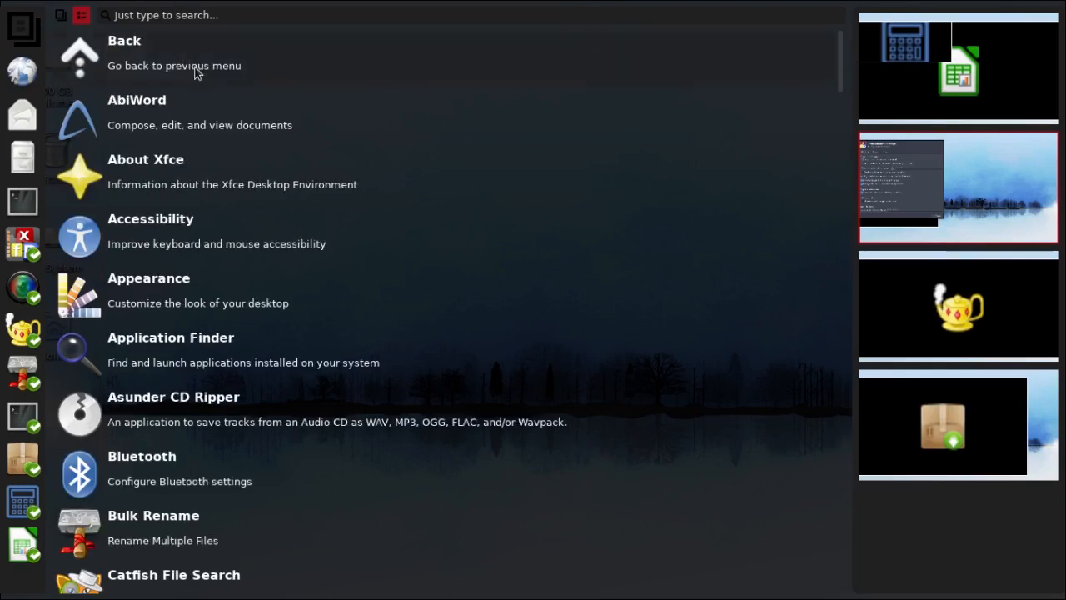
{"action": "mouse_move", "coordinate": [830, 78]}
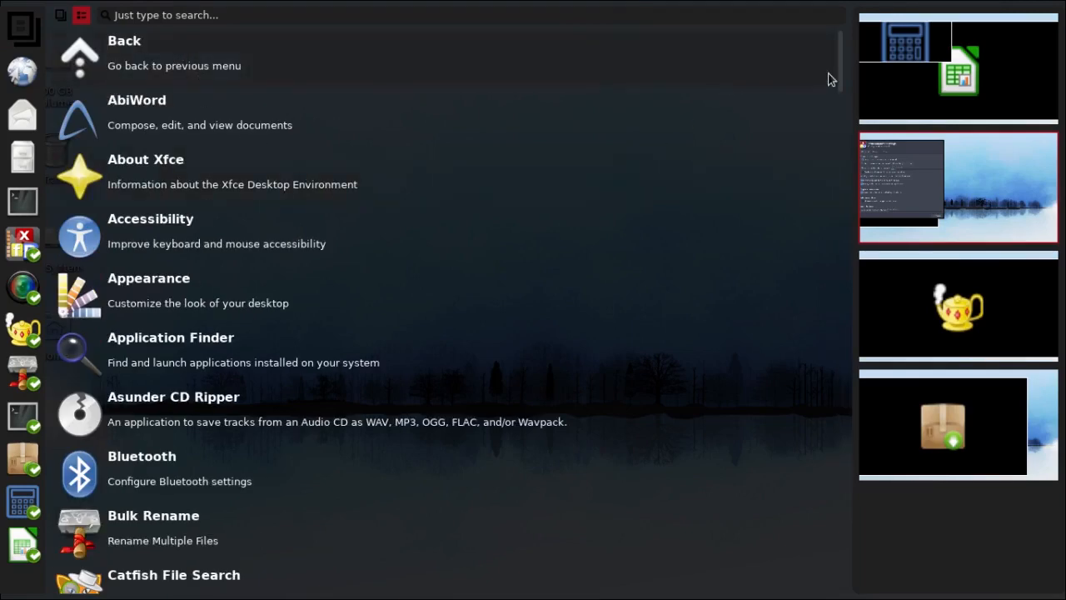
{"action": "scroll", "scroll_direction": "down", "scroll_amount": 3}
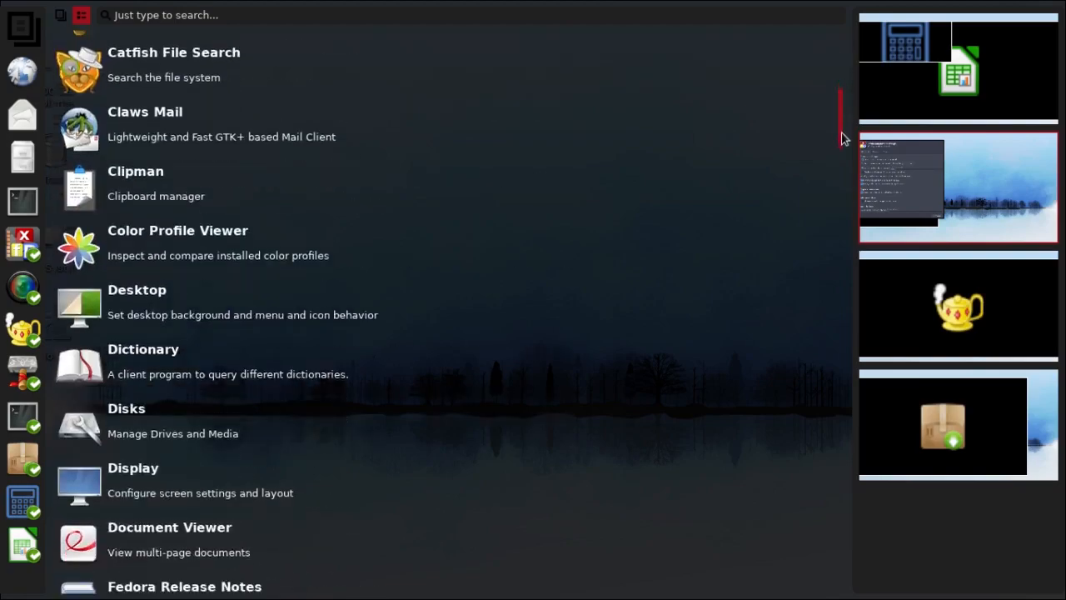
{"action": "scroll", "scroll_direction": "down", "scroll_amount": 3}
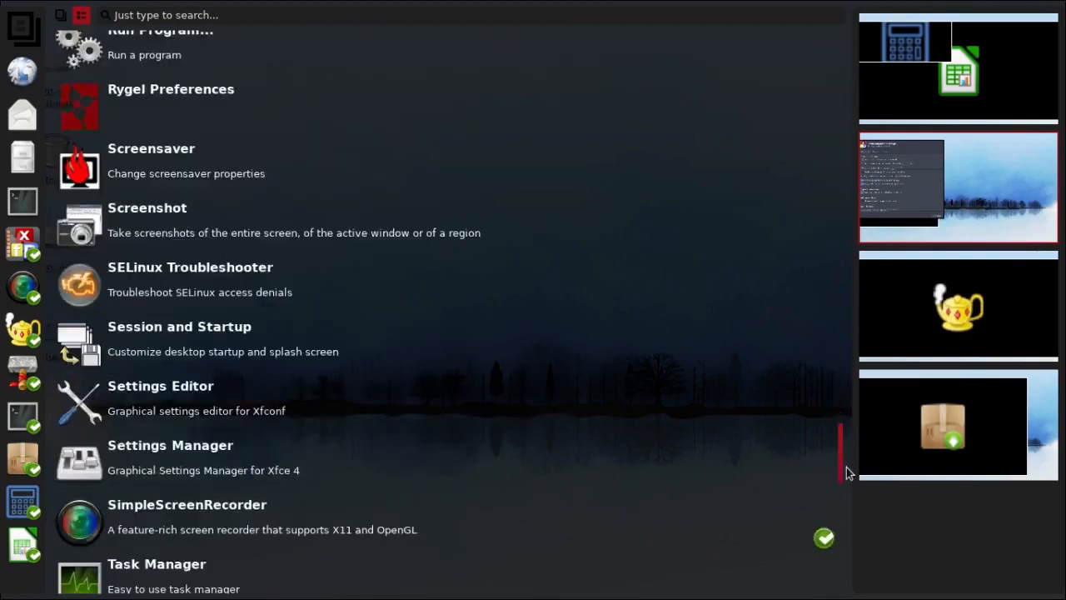
{"action": "scroll", "scroll_direction": "down", "scroll_amount": 3}
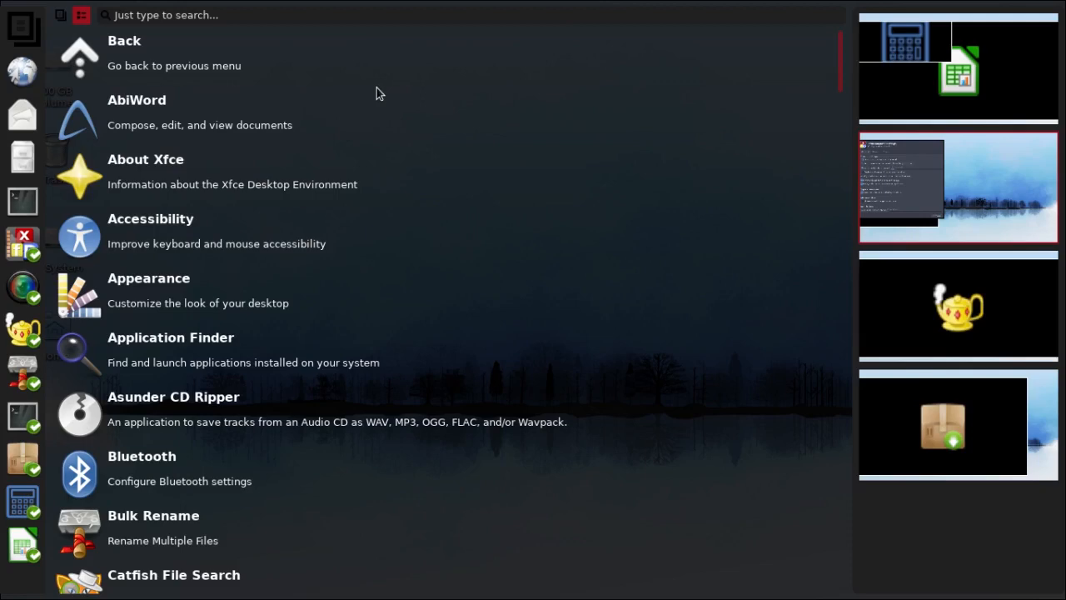
{"action": "mouse_move", "coordinate": [25, 33]}
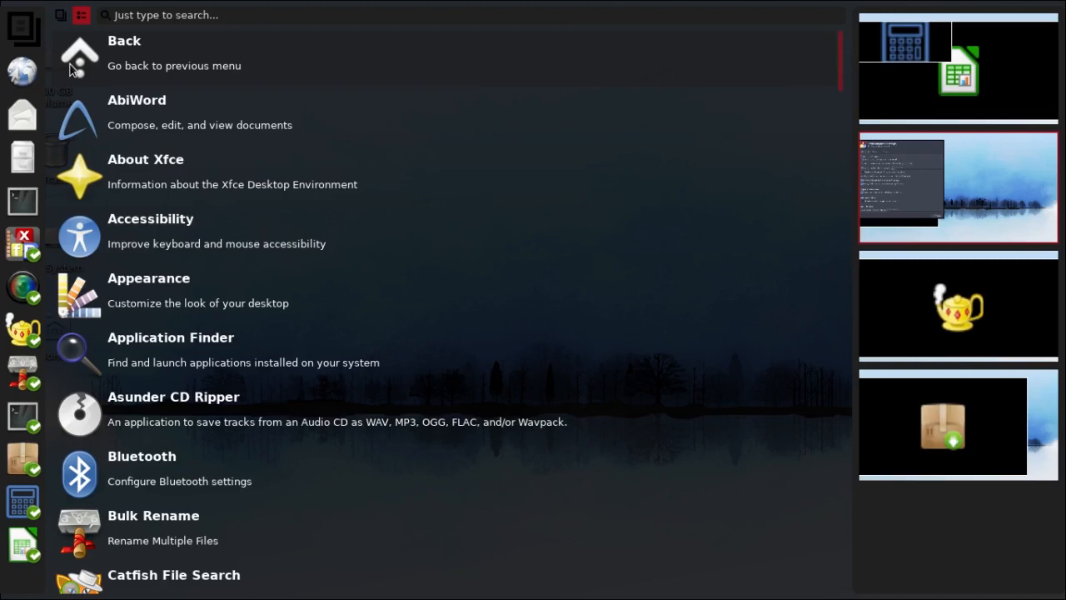
{"action": "mouse_move", "coordinate": [60, 30]}
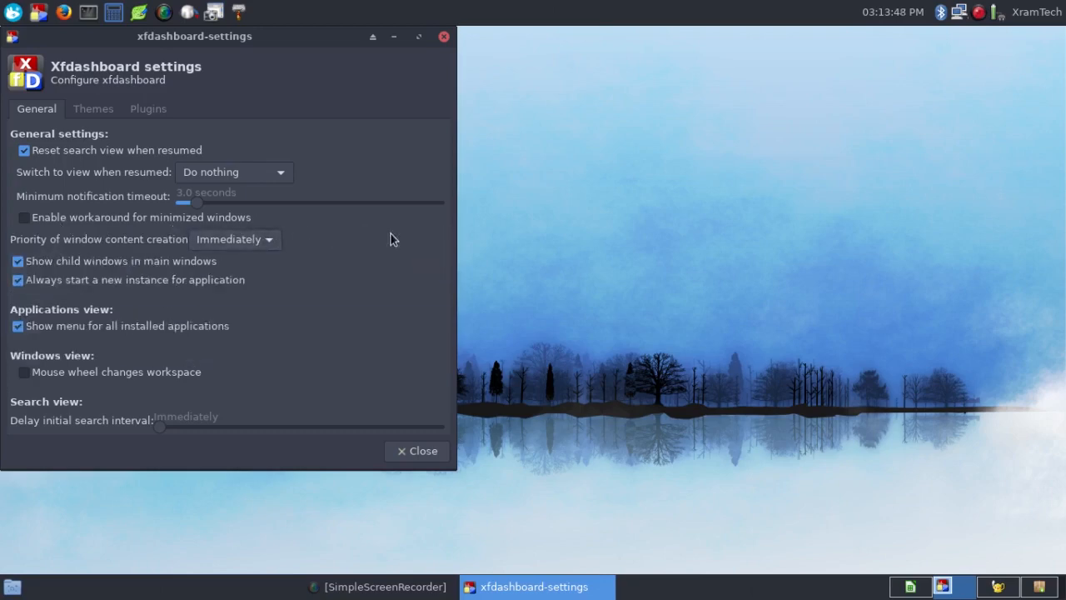
{"action": "mouse_move", "coordinate": [225, 306]}
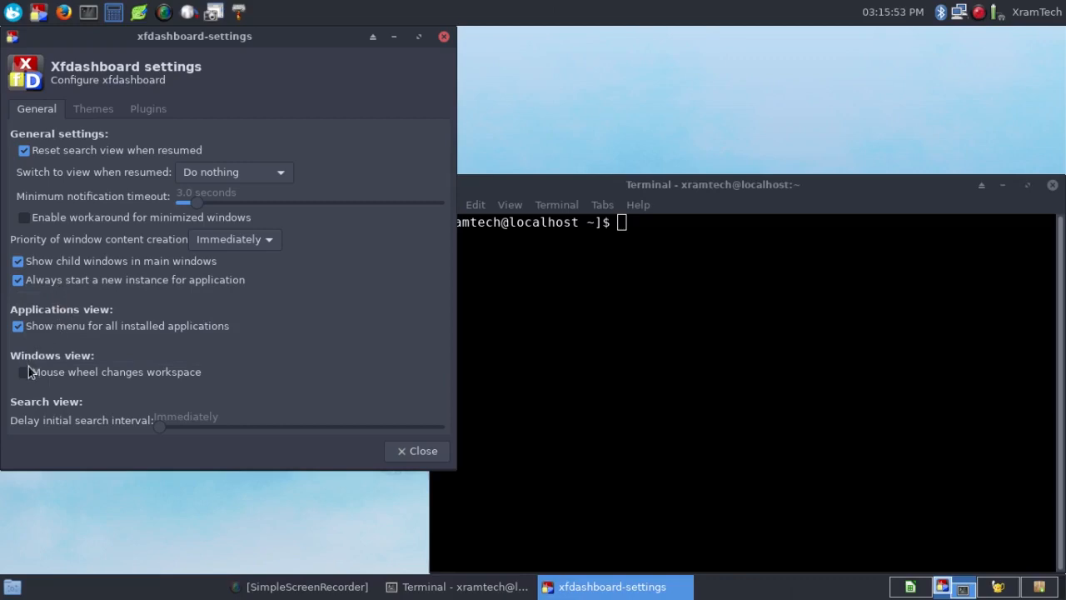
{"action": "mouse_move", "coordinate": [30, 376]}
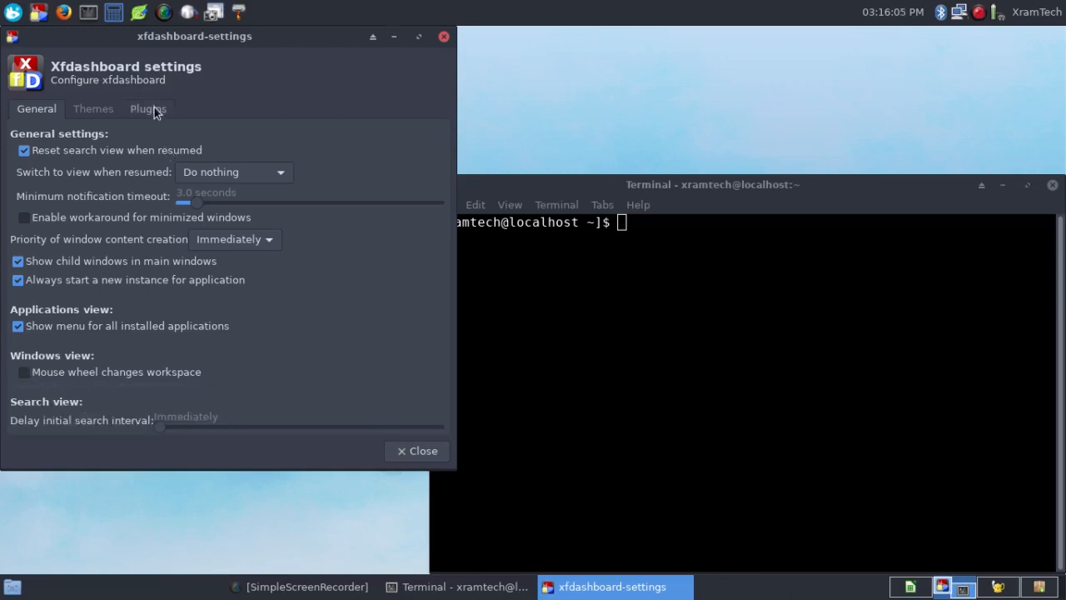
Step: Review the Plugins tab (Clock, Hot corner and others) and close the xfdashboard settings window
{"action": "left_click", "coordinate": [148, 108]}
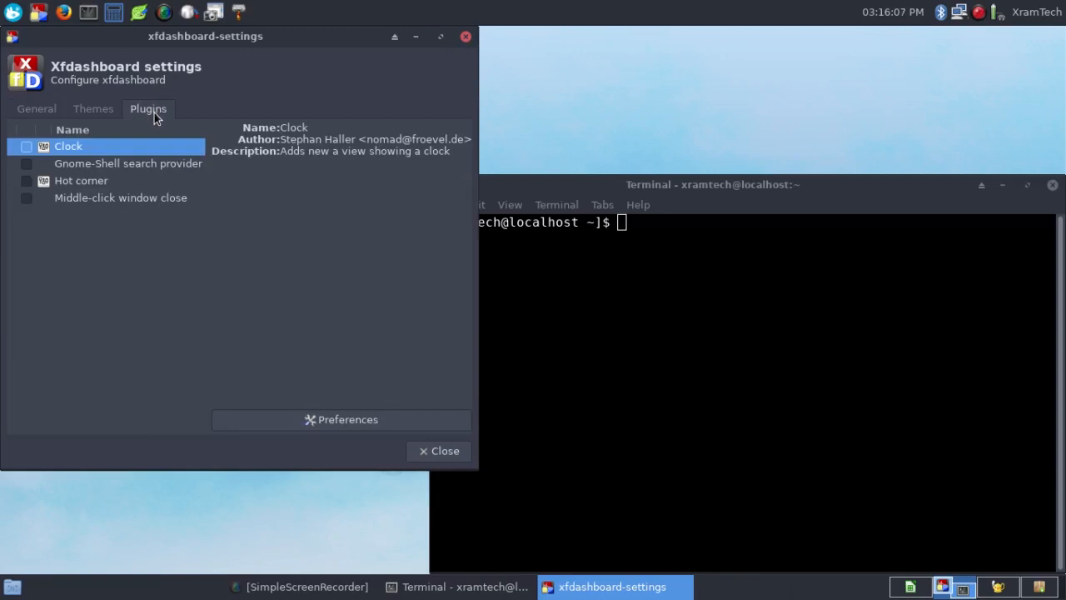
{"action": "mouse_move", "coordinate": [153, 130]}
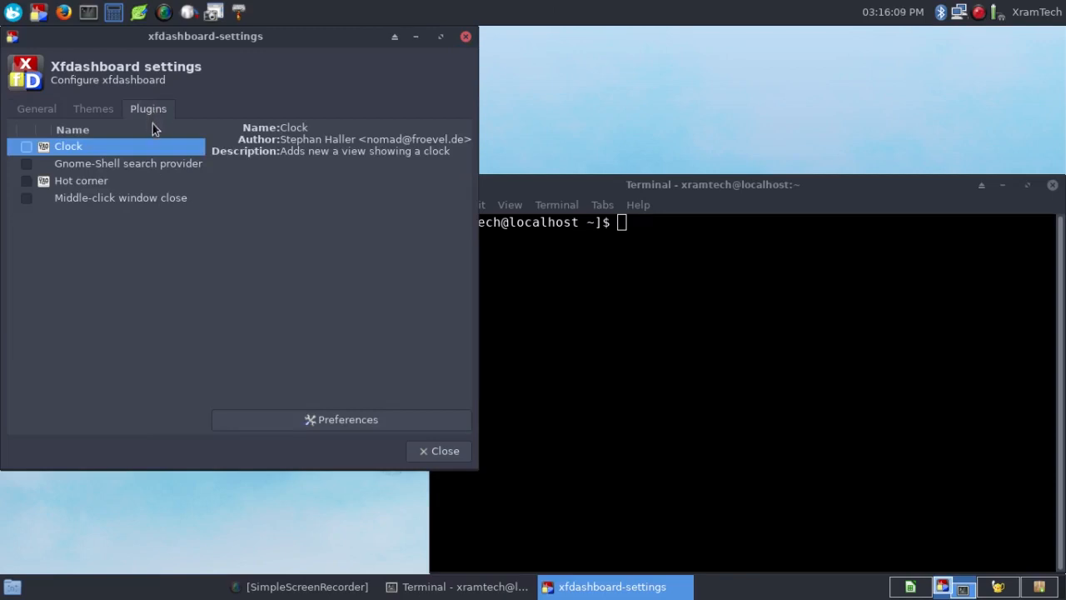
{"action": "mouse_move", "coordinate": [120, 146]}
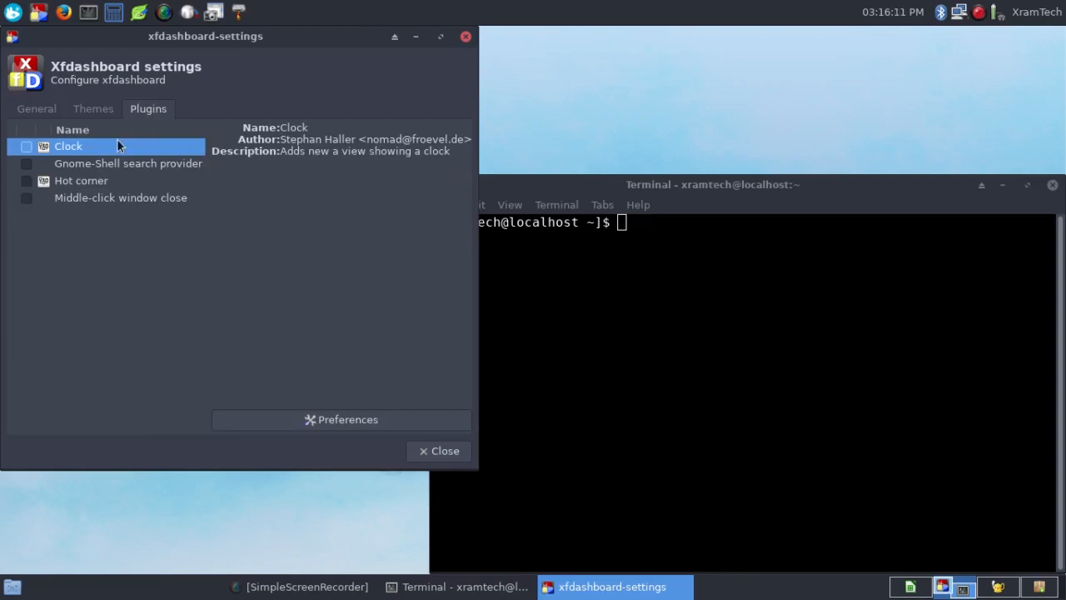
{"action": "mouse_move", "coordinate": [83, 160]}
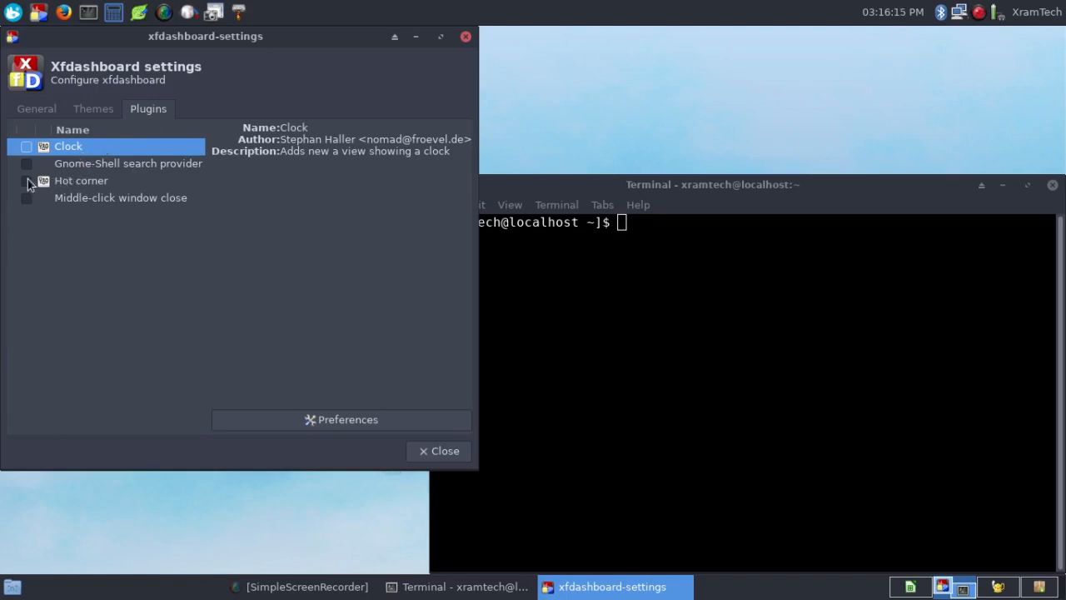
{"action": "mouse_move", "coordinate": [24, 190]}
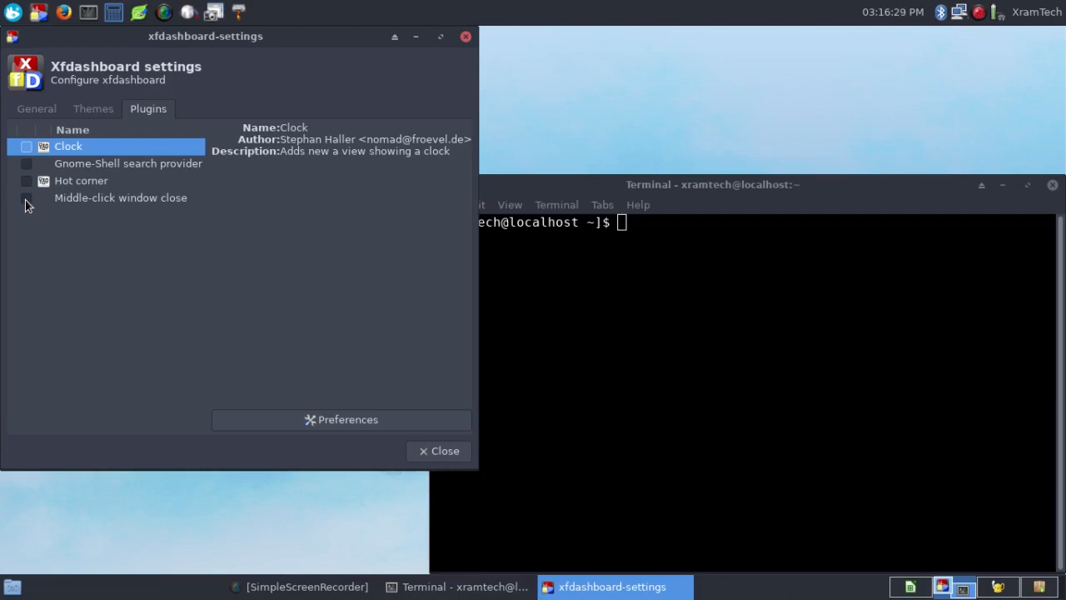
{"action": "mouse_move", "coordinate": [468, 43]}
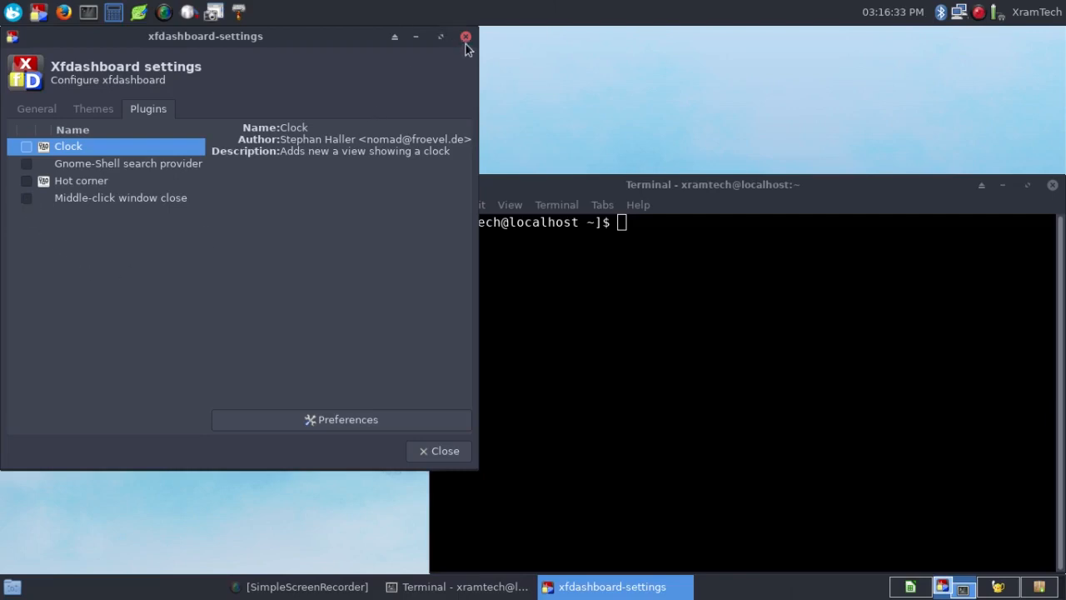
{"action": "left_click", "coordinate": [463, 37]}
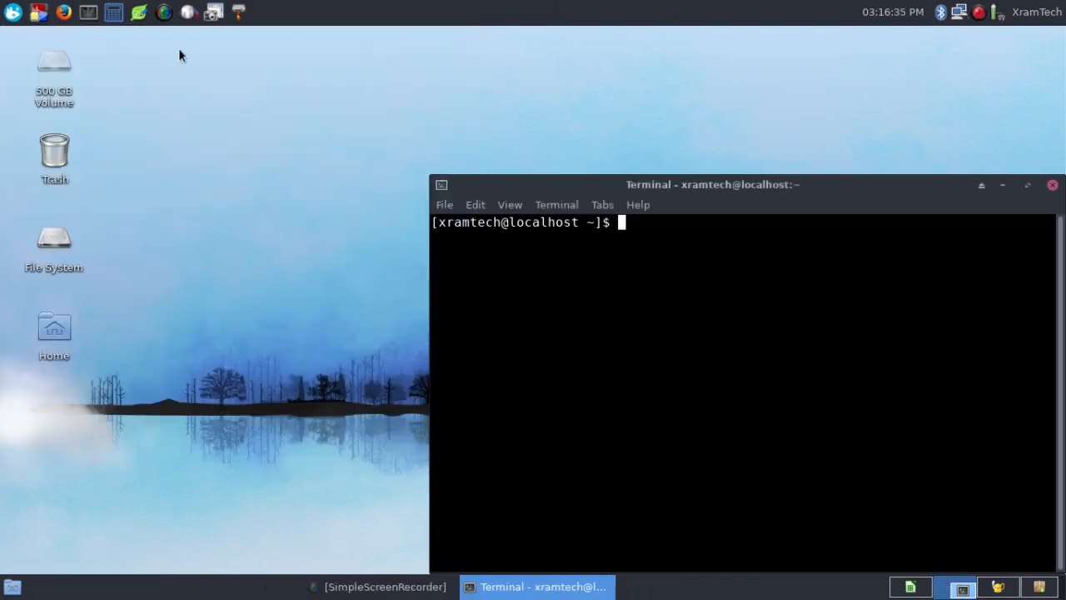
{"action": "mouse_move", "coordinate": [36, 15]}
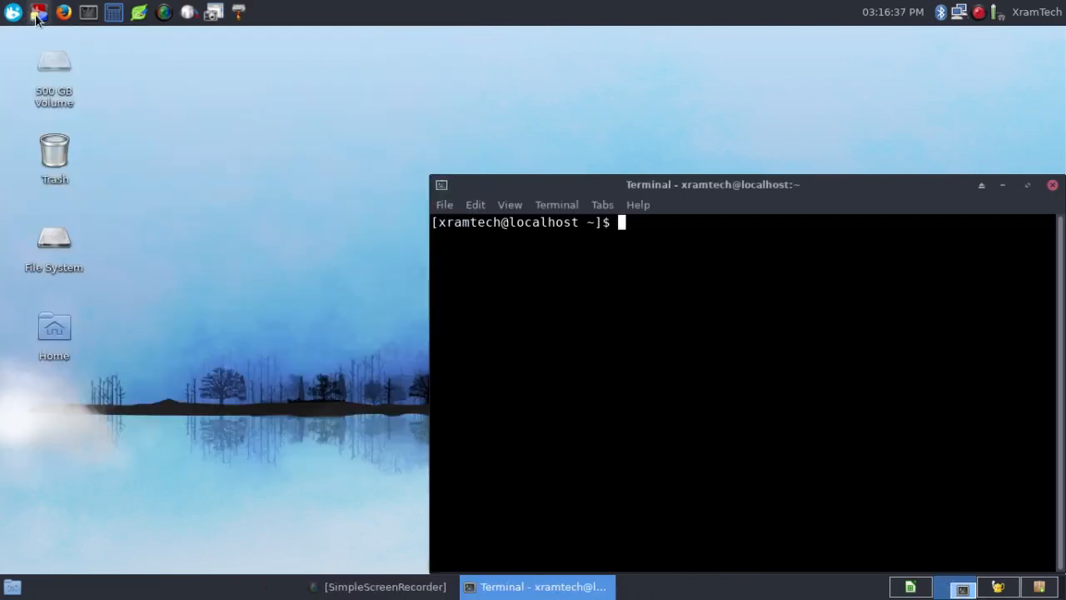
Step: Reopen the dashboard from the top-panel launcher, showing the terminal and SimpleScreenRecorder windows
{"action": "left_click", "coordinate": [38, 13]}
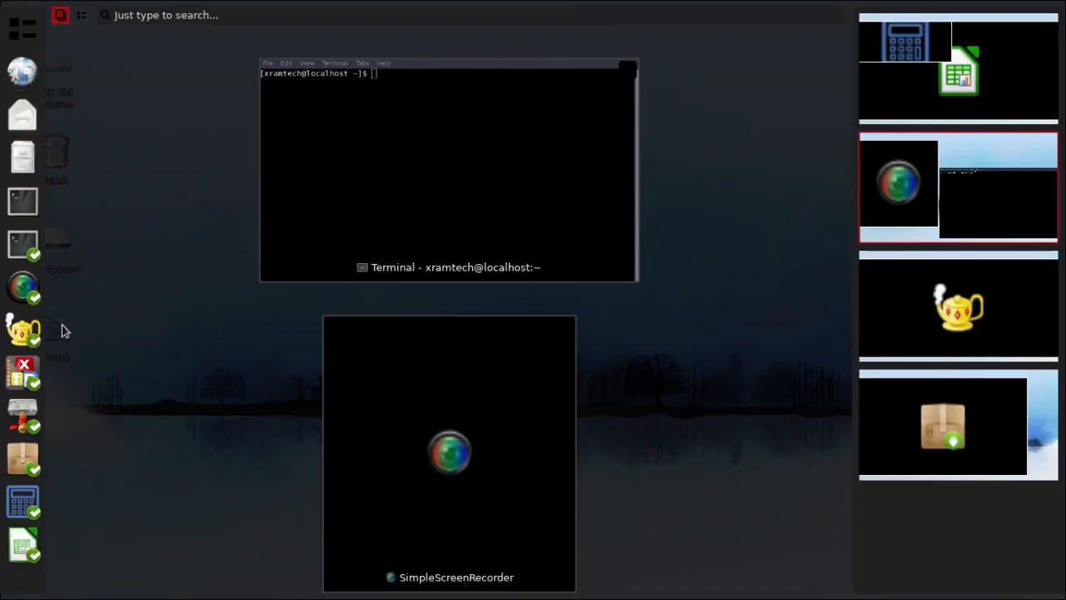
{"action": "mouse_move", "coordinate": [25, 385]}
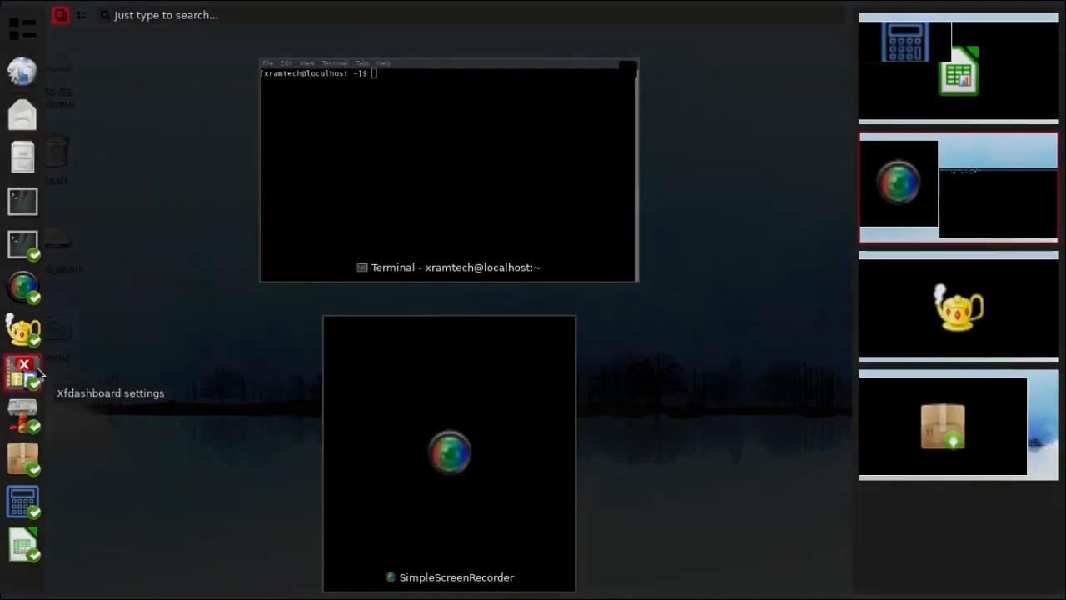